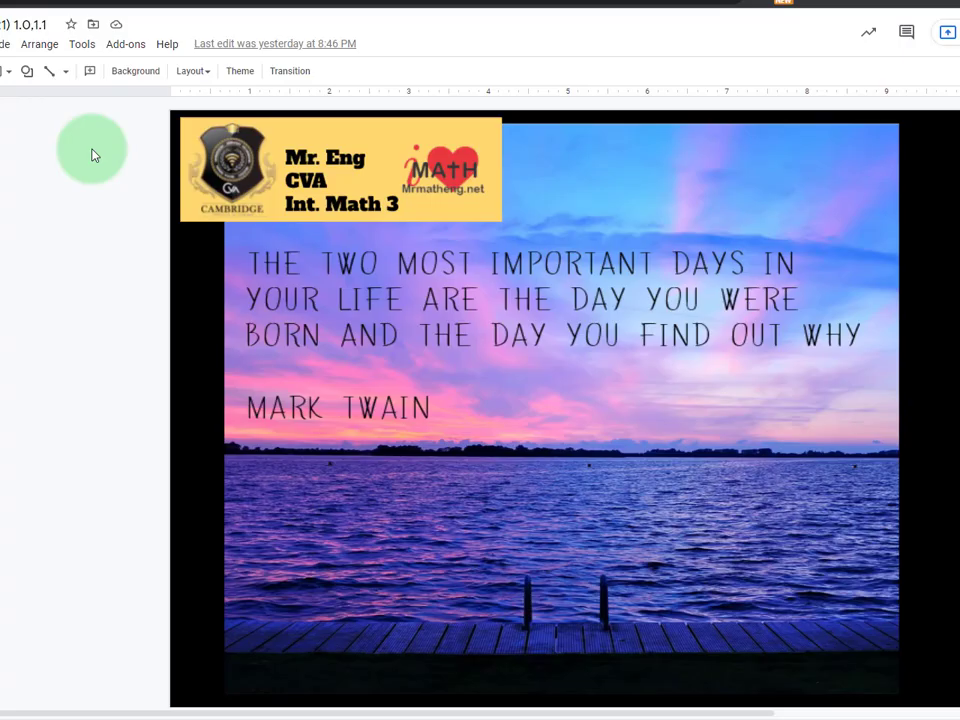
{"action": "mouse_move", "coordinate": [137, 52]}
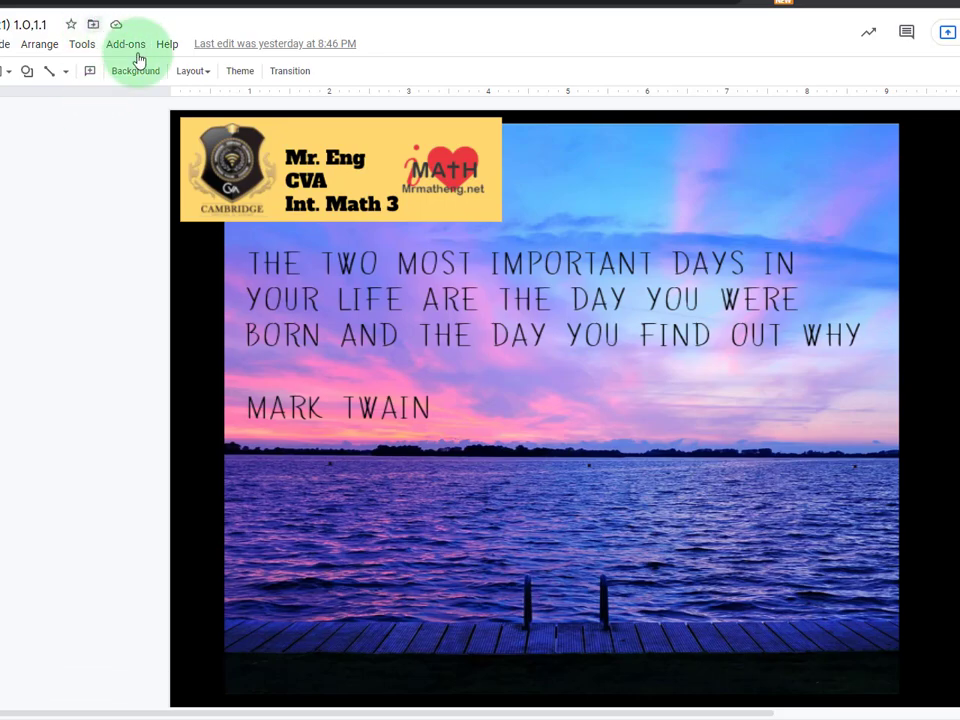
{"action": "mouse_move", "coordinate": [185, 310]}
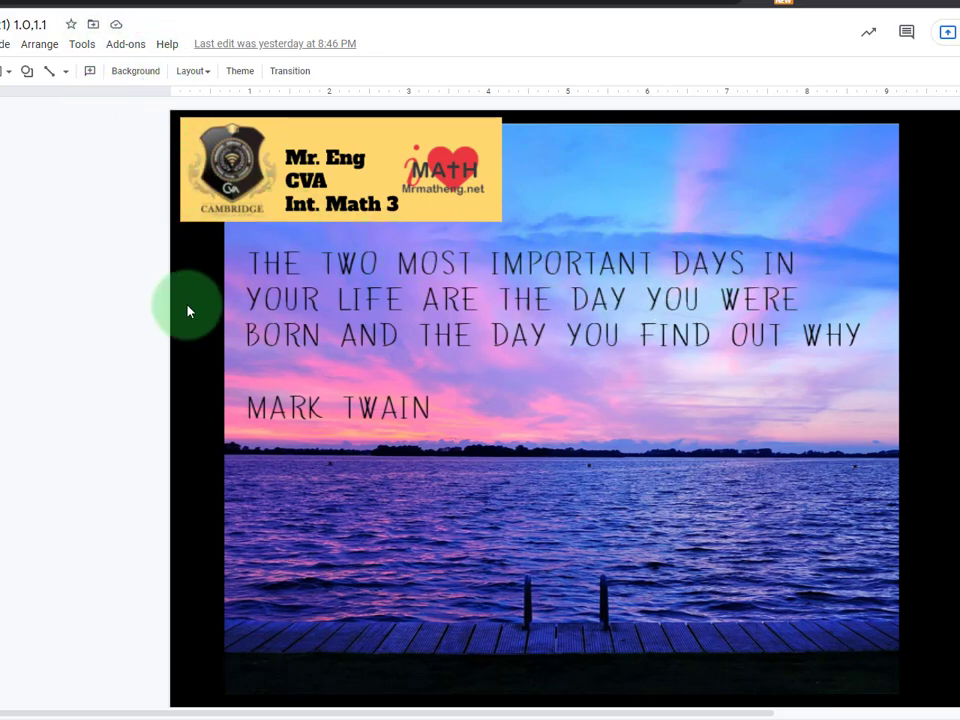
{"action": "mouse_move", "coordinate": [602, 381]}
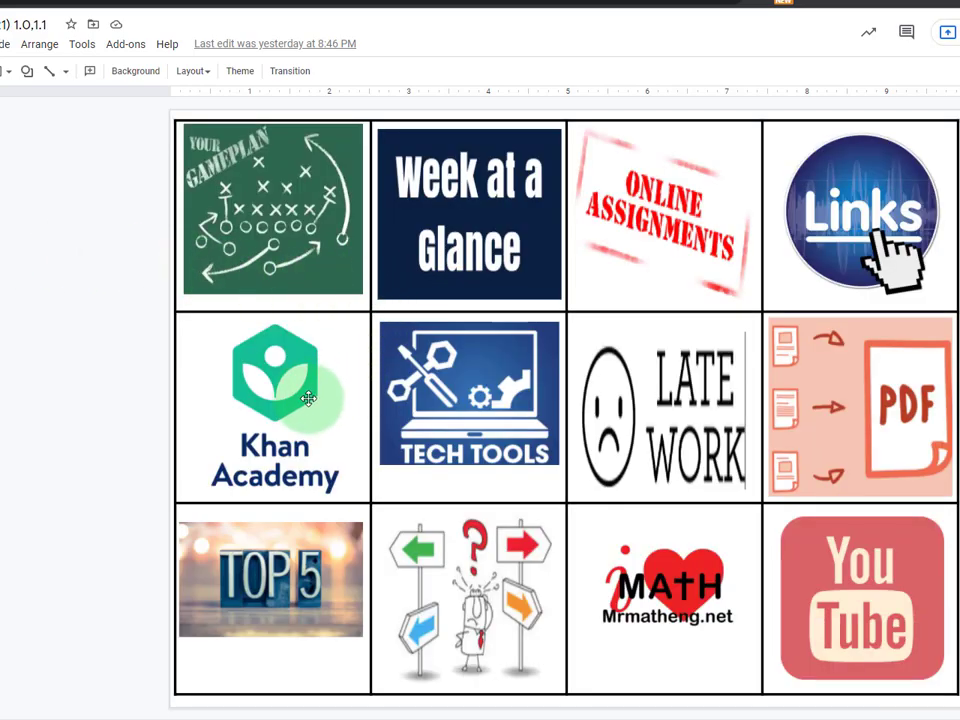
- Jump from the menu slide's Gameplan tile to the Week #9 (10/4–10/8/21) game plan slide
{"action": "left_click", "coordinate": [272, 395]}
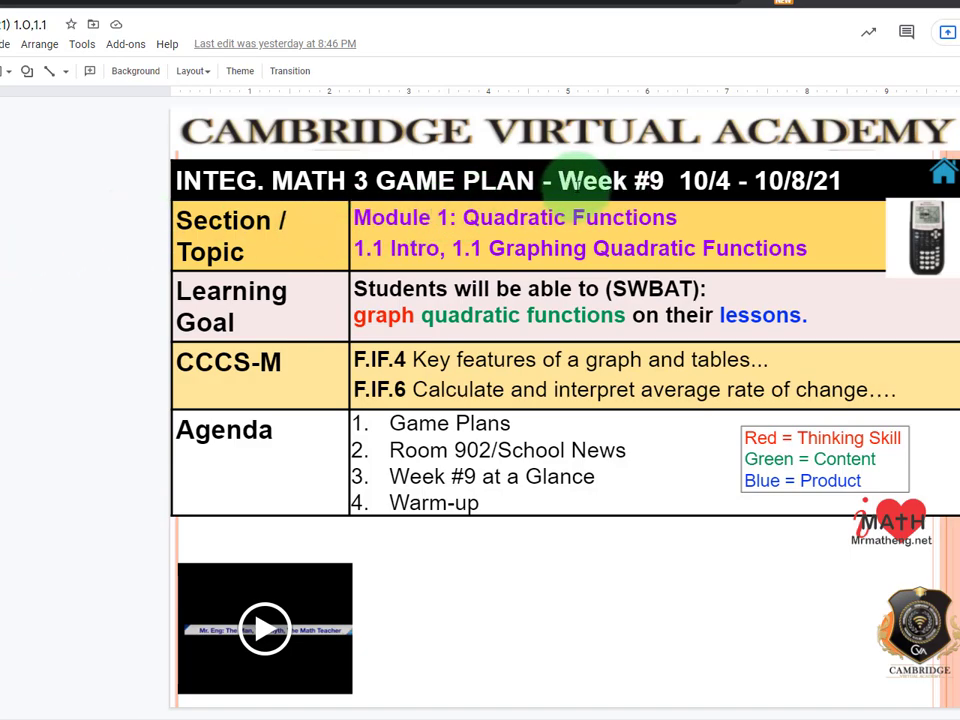
{"action": "mouse_move", "coordinate": [800, 180]}
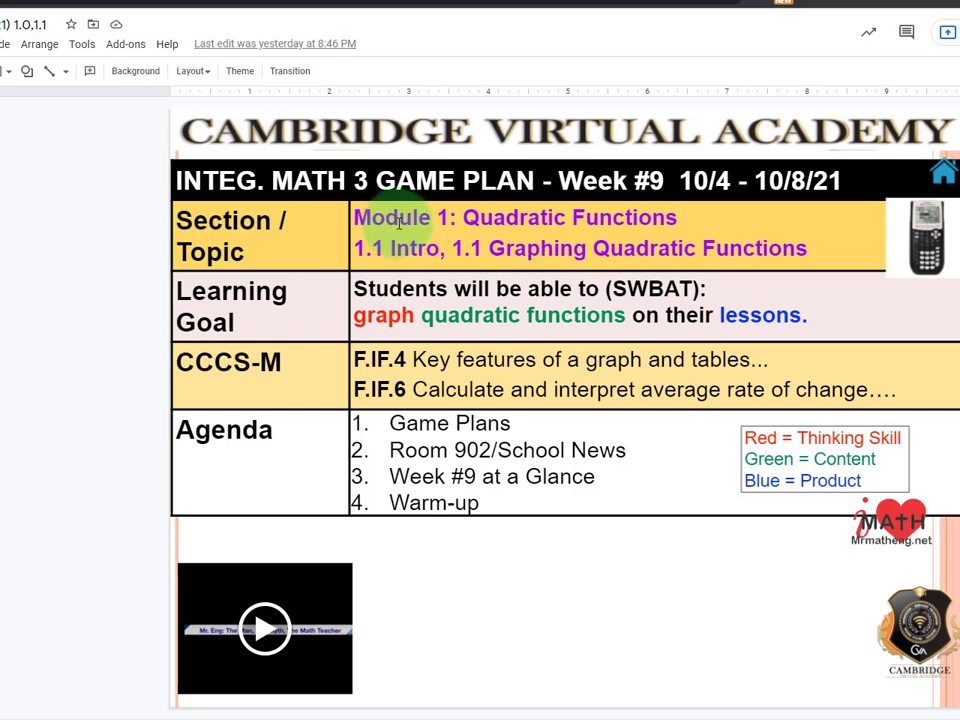
{"action": "mouse_move", "coordinate": [655, 210]}
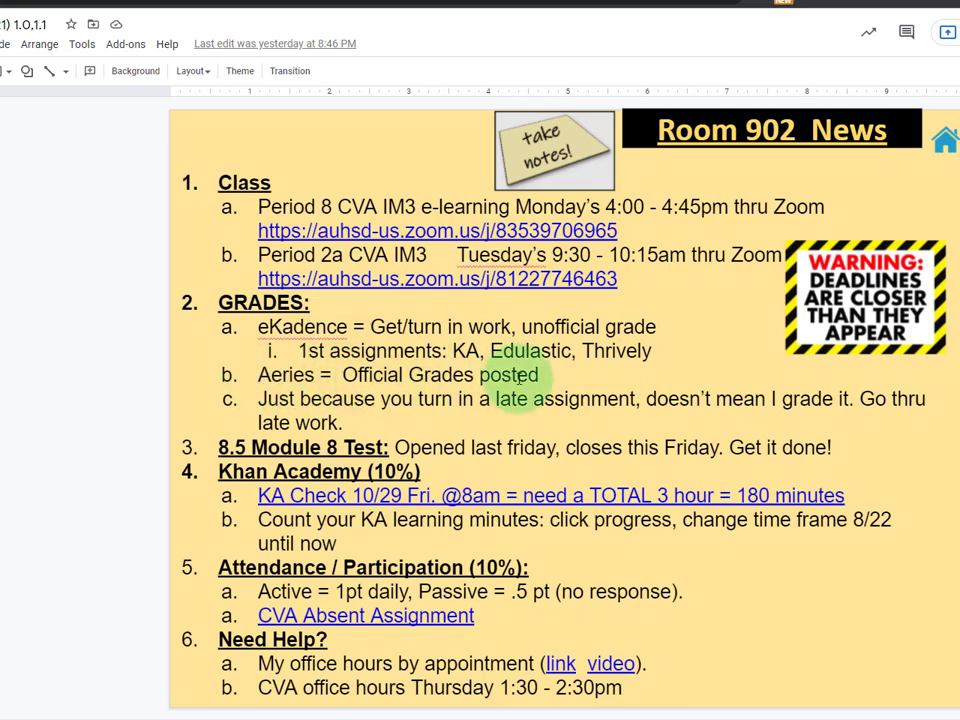
- Review the Room 902 News slide, then advance to the School News college fair slide
{"action": "left_click", "coordinate": [545, 375]}
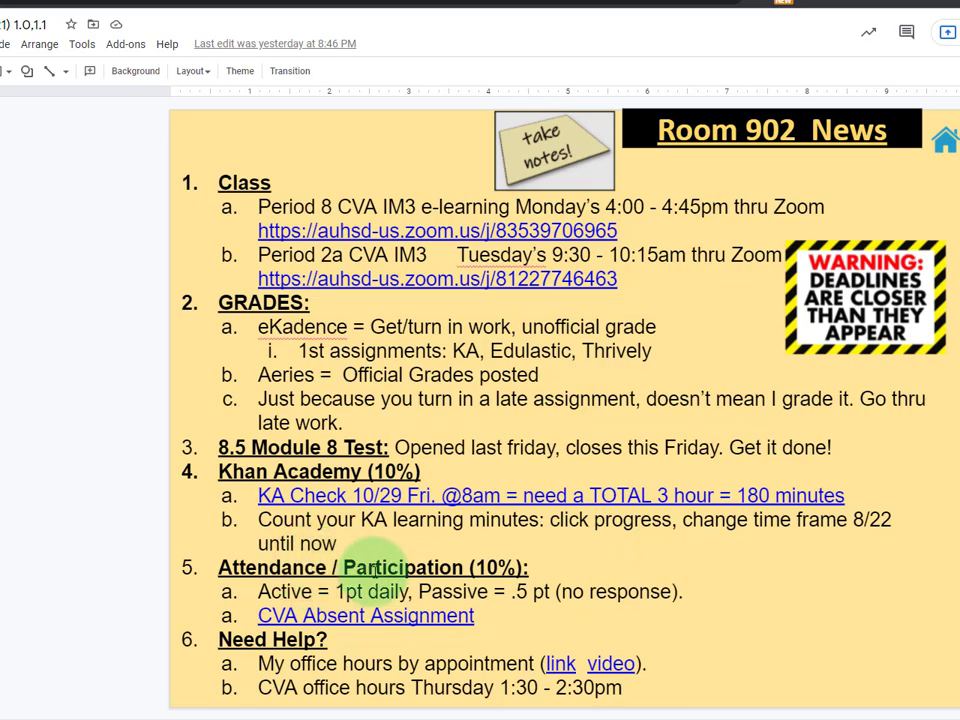
{"action": "left_click", "coordinate": [375, 567]}
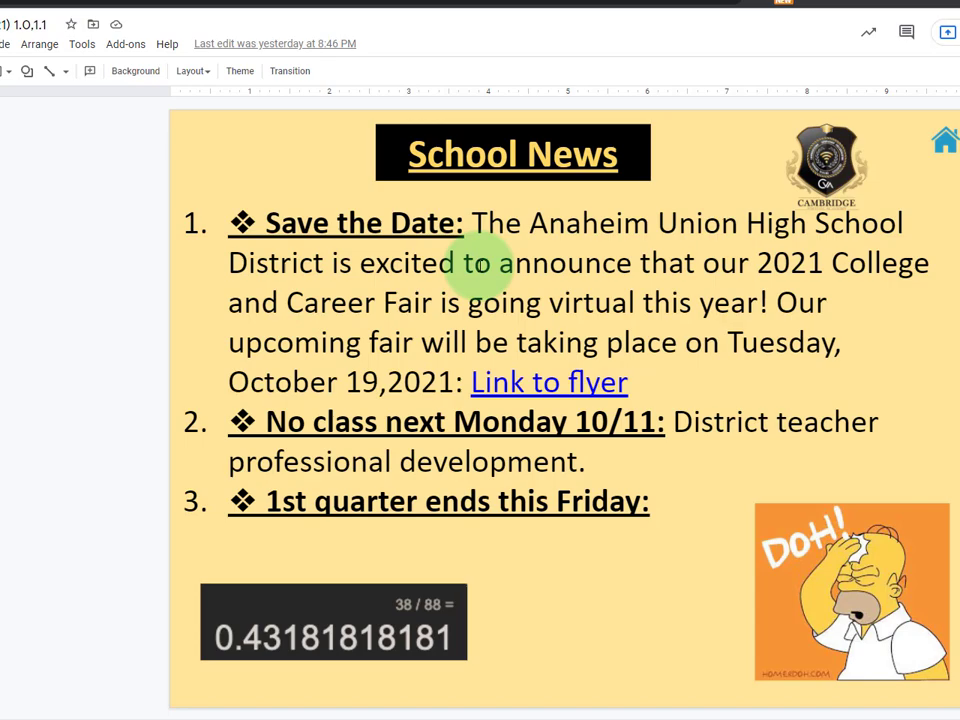
{"action": "mouse_move", "coordinate": [588, 252]}
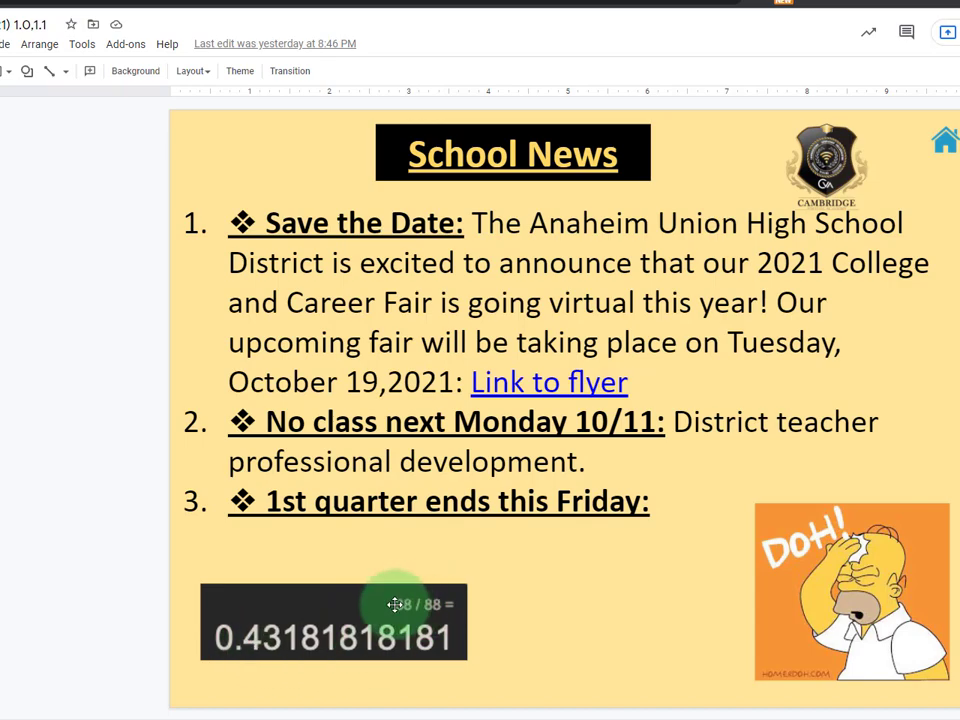
{"action": "mouse_move", "coordinate": [405, 610]}
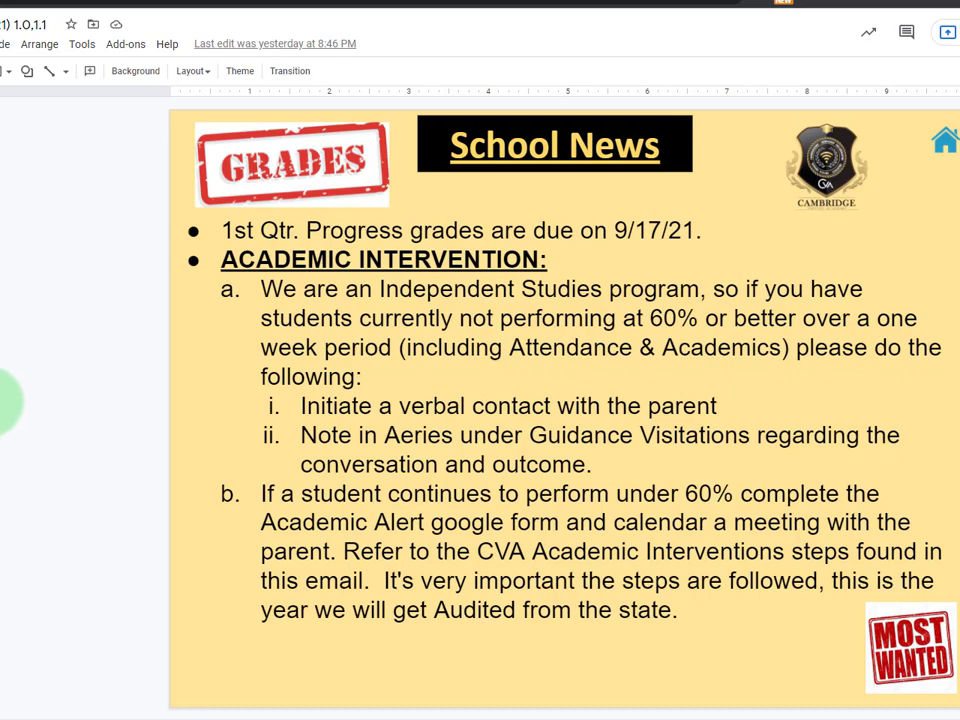
{"action": "mouse_move", "coordinate": [25, 416]}
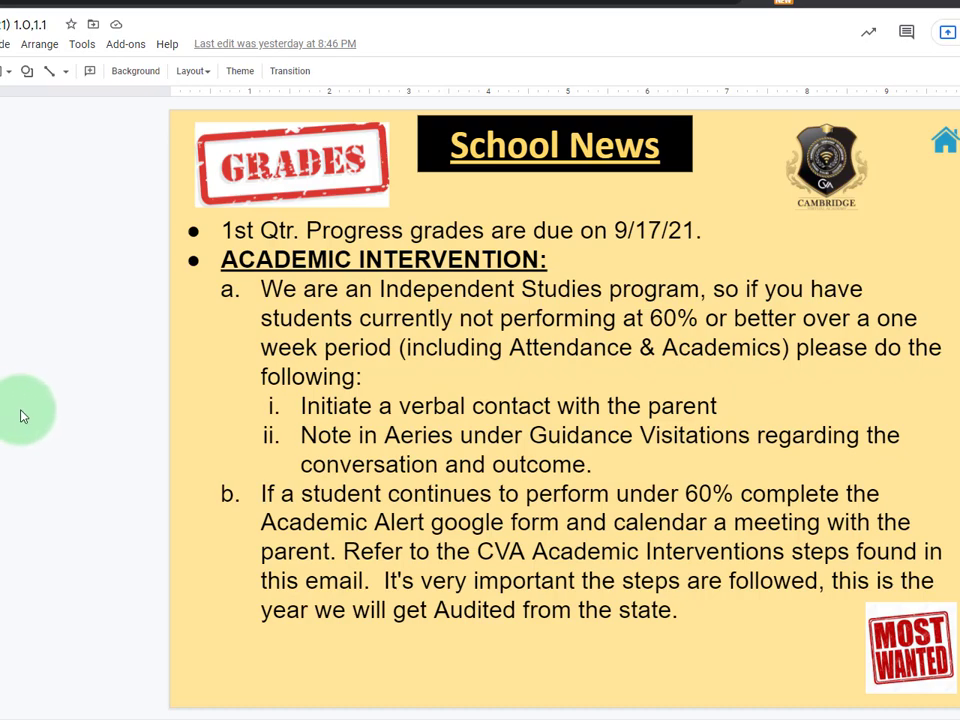
{"action": "mouse_move", "coordinate": [8, 380]}
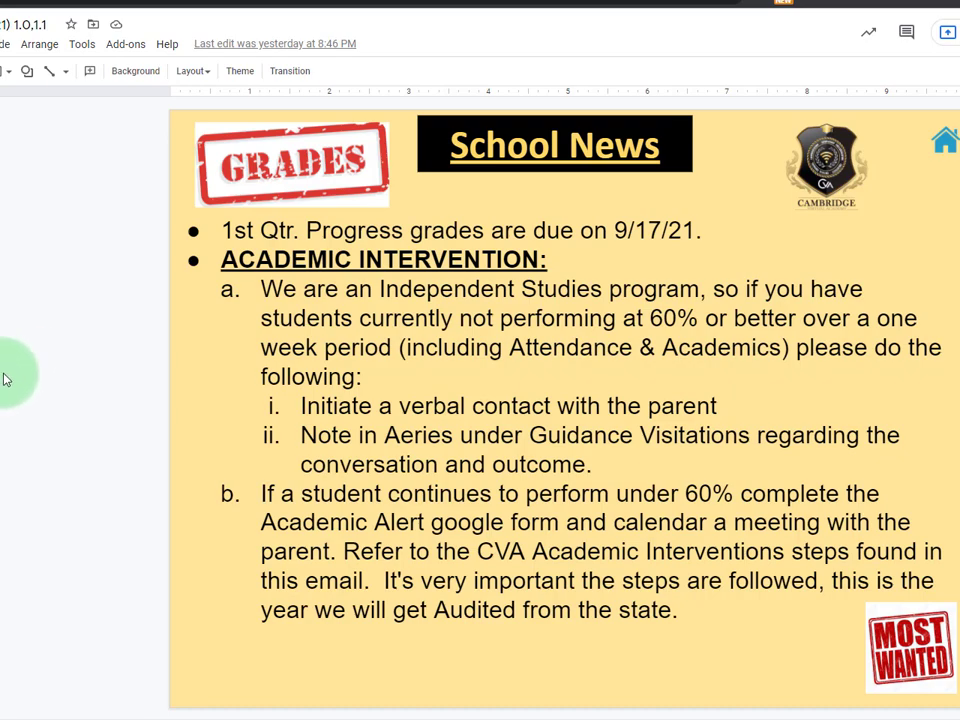
{"action": "mouse_move", "coordinate": [32, 402]}
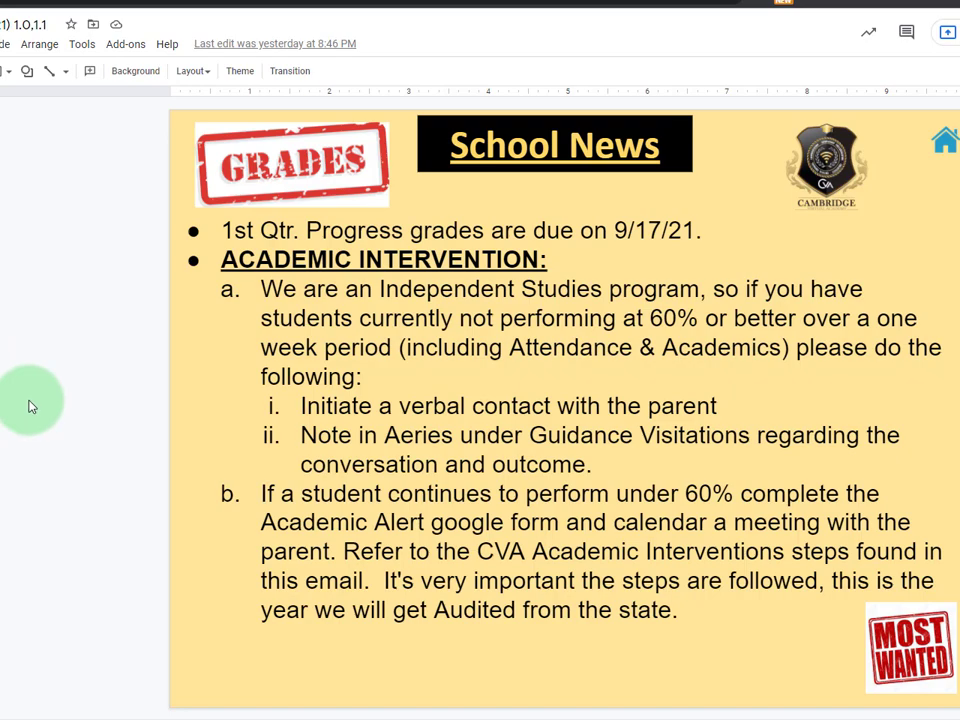
{"action": "mouse_move", "coordinate": [60, 390]}
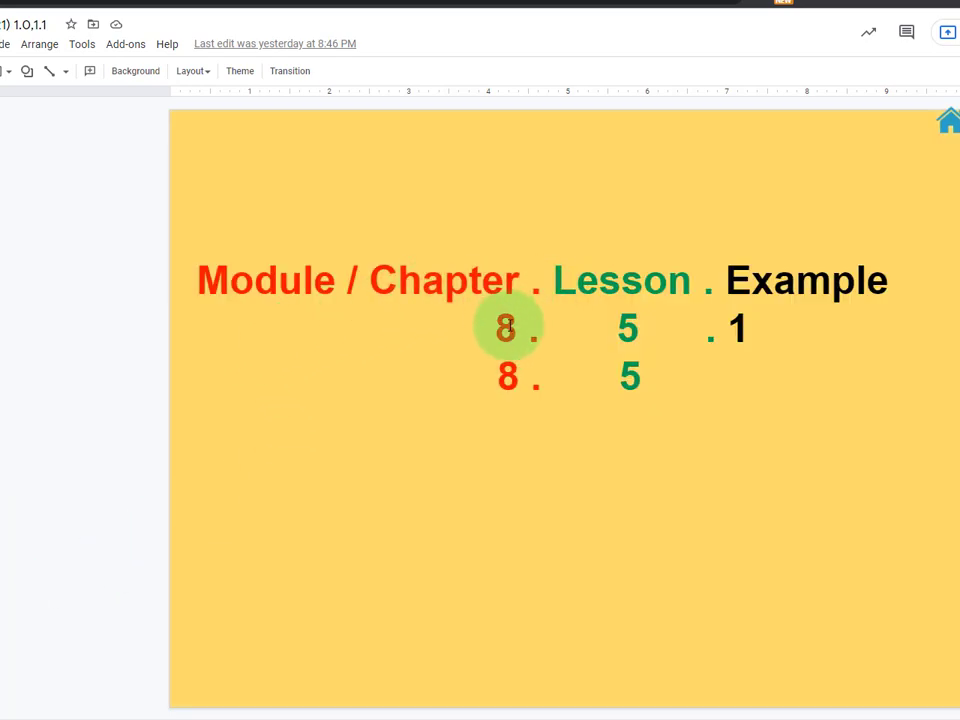
{"action": "mouse_move", "coordinate": [690, 292]}
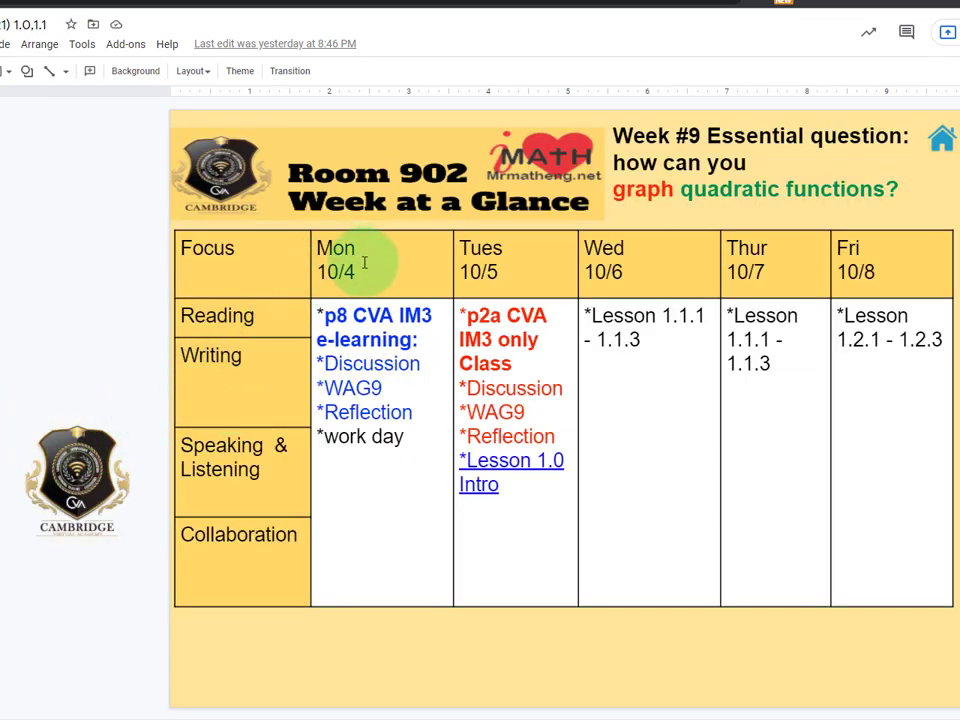
{"action": "mouse_move", "coordinate": [370, 435]}
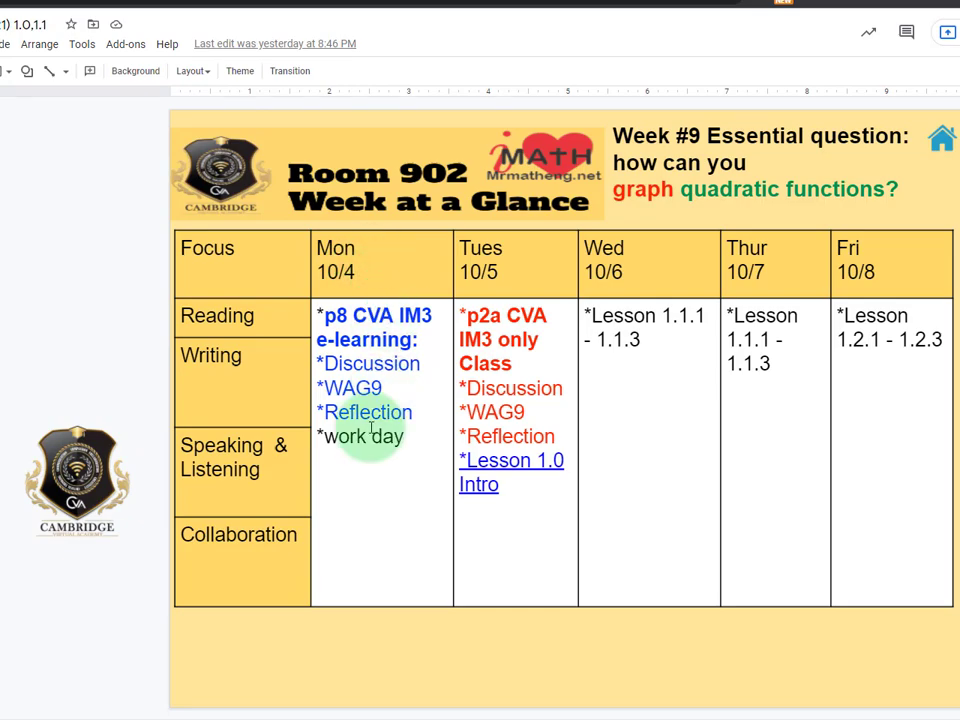
- Preview Tuesday's 'Lesson 1.0 Intro' link, showing the IM3 1.0 Quadratic Functions document
{"action": "left_click", "coordinate": [375, 436]}
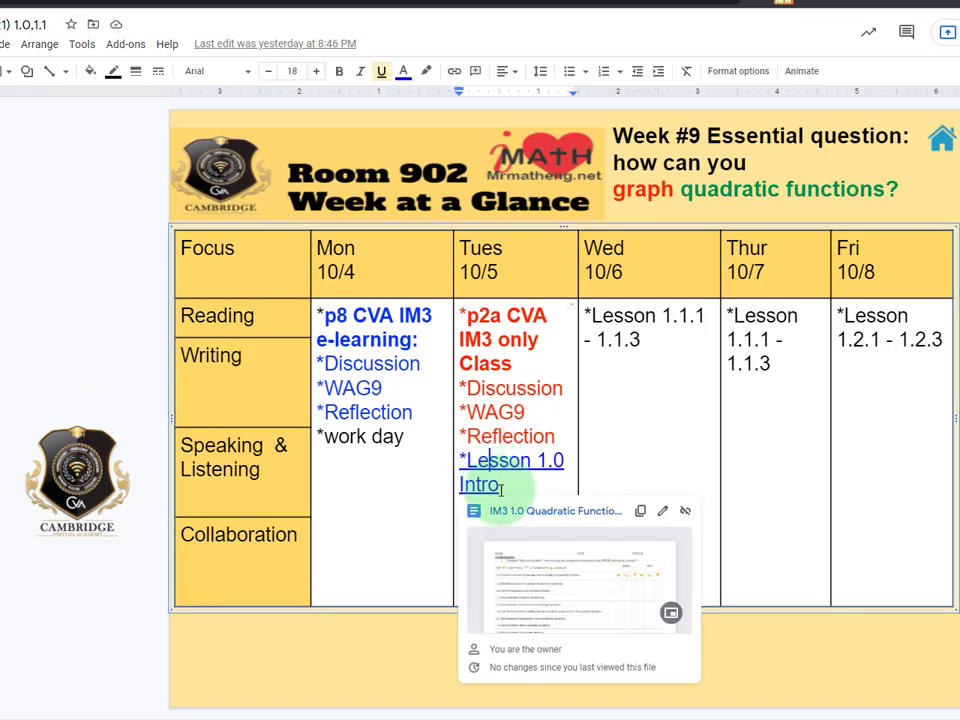
{"action": "mouse_move", "coordinate": [518, 515]}
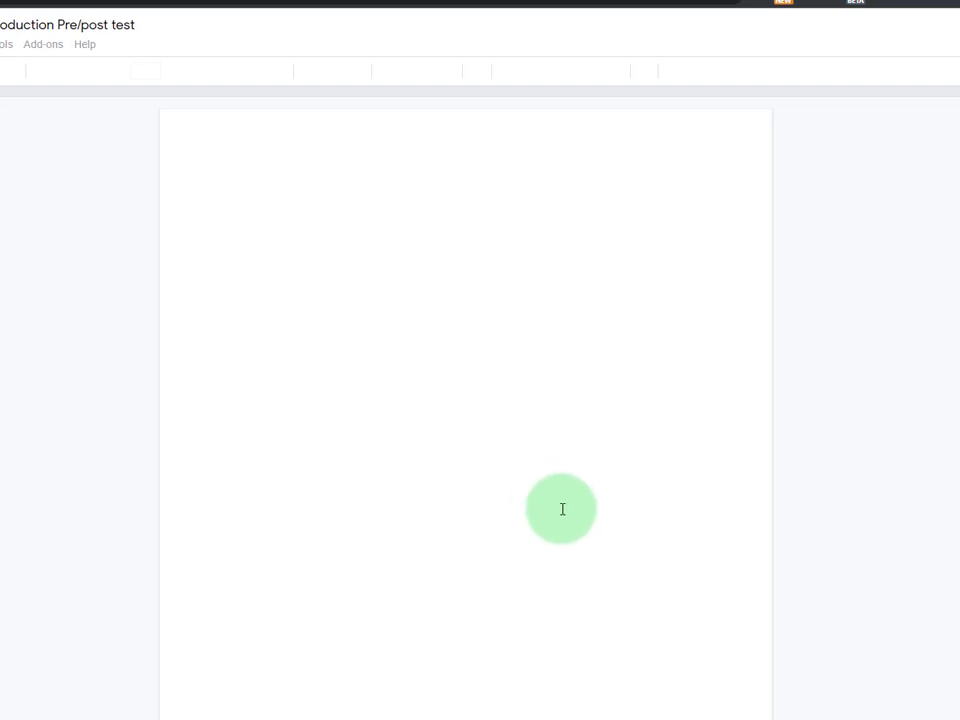
{"action": "mouse_move", "coordinate": [575, 513]}
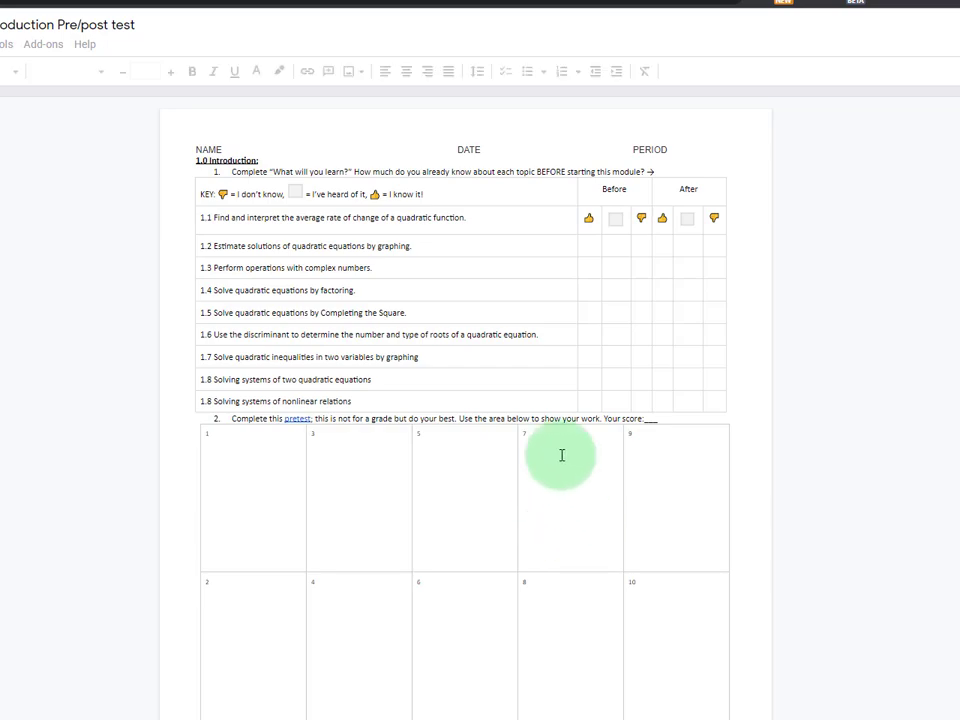
{"action": "mouse_move", "coordinate": [277, 303]}
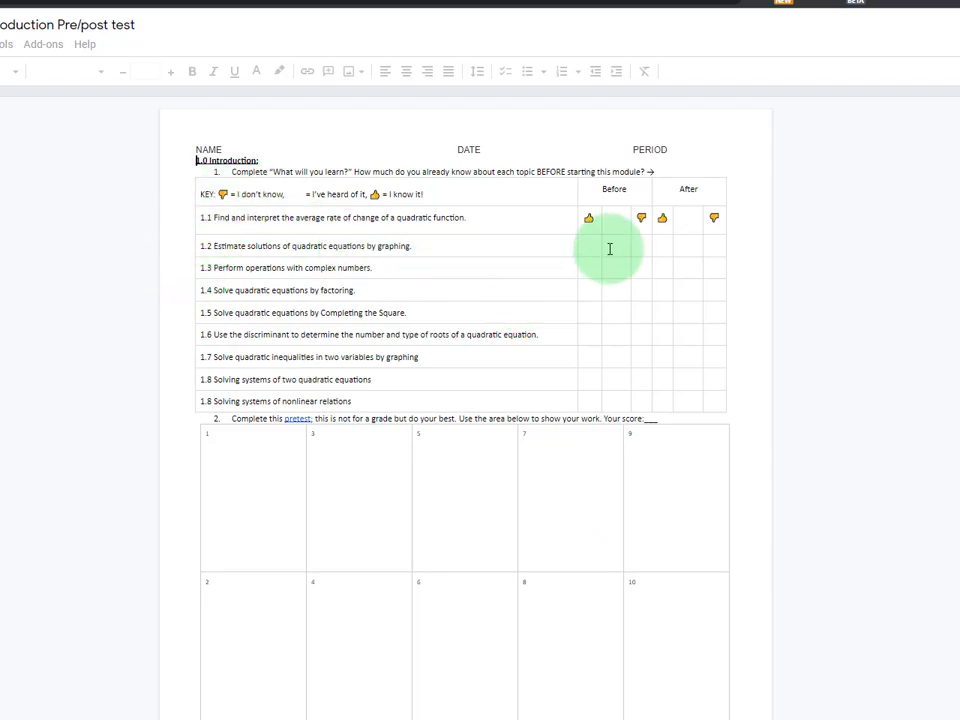
- Open the IM3 1.0 Quadratic Function lesson doc and preview the pretest link
{"action": "left_click", "coordinate": [607, 248]}
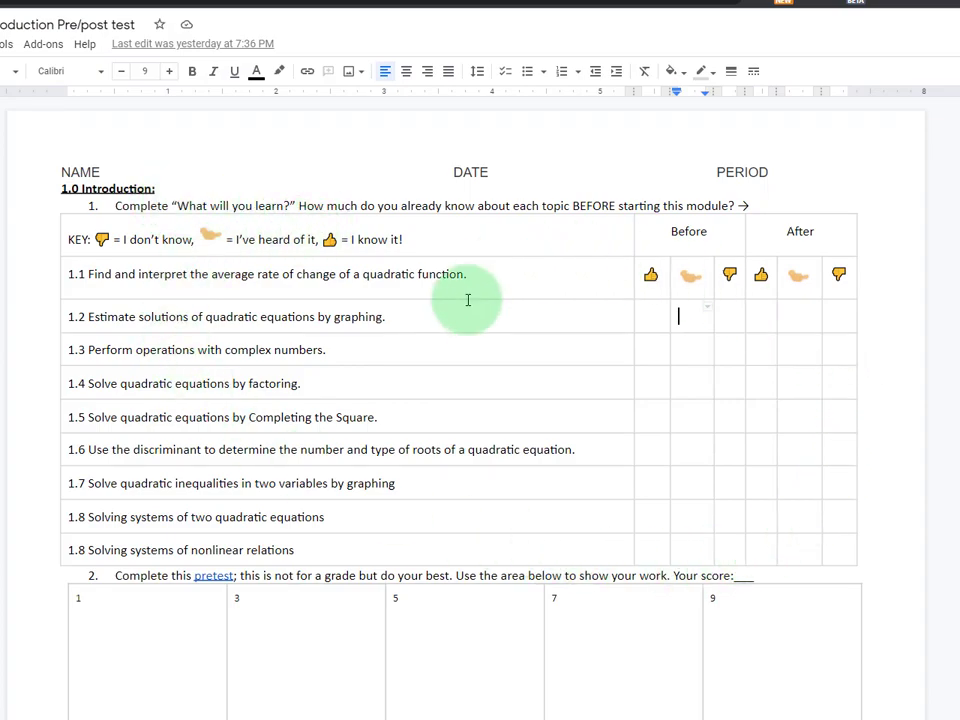
{"action": "mouse_move", "coordinate": [507, 210]}
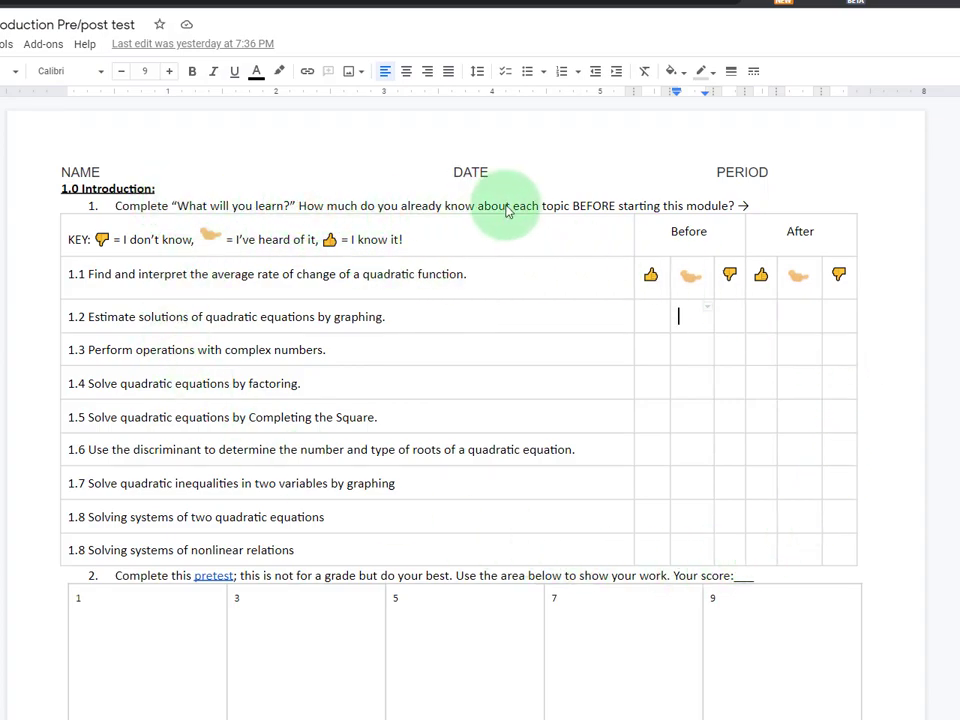
{"action": "mouse_move", "coordinate": [715, 215]}
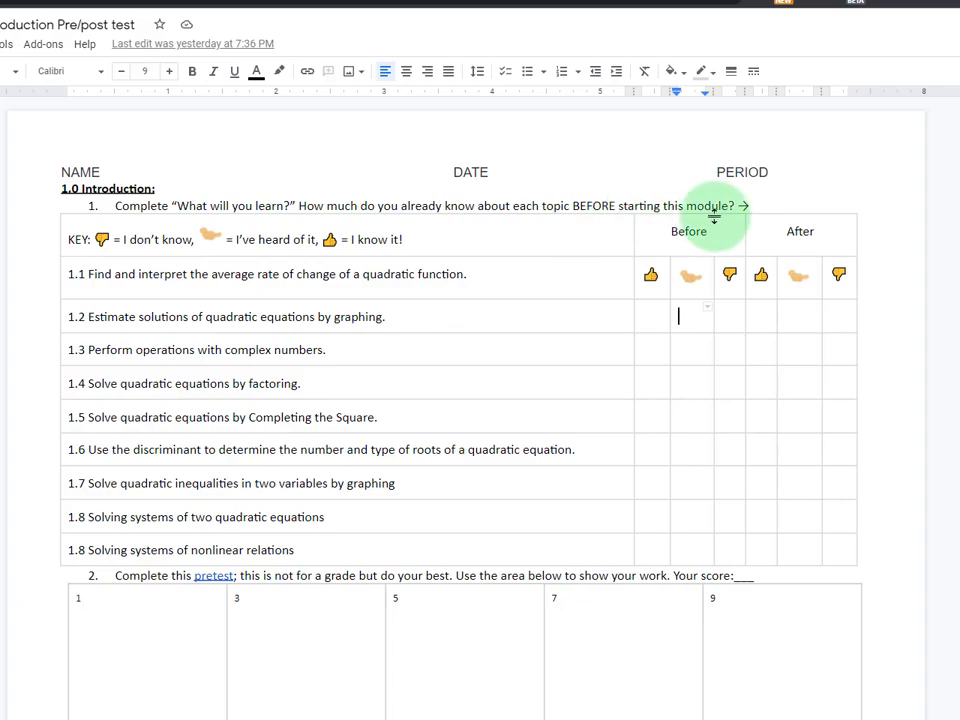
{"action": "scroll", "scroll_direction": "down", "scroll_amount": 3}
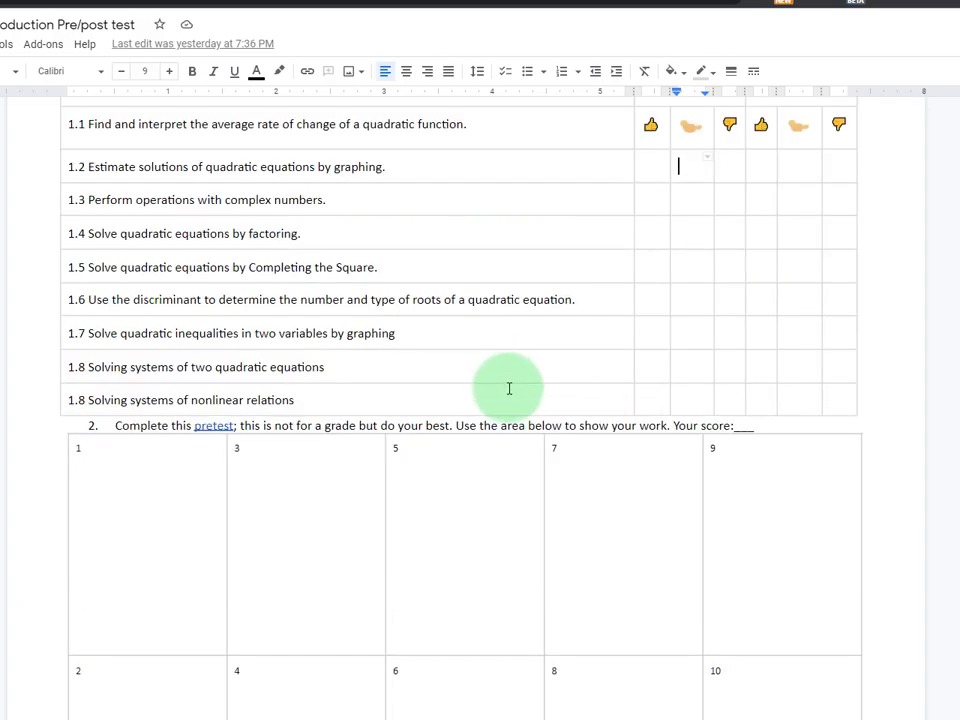
{"action": "scroll", "scroll_direction": "down", "scroll_amount": 3}
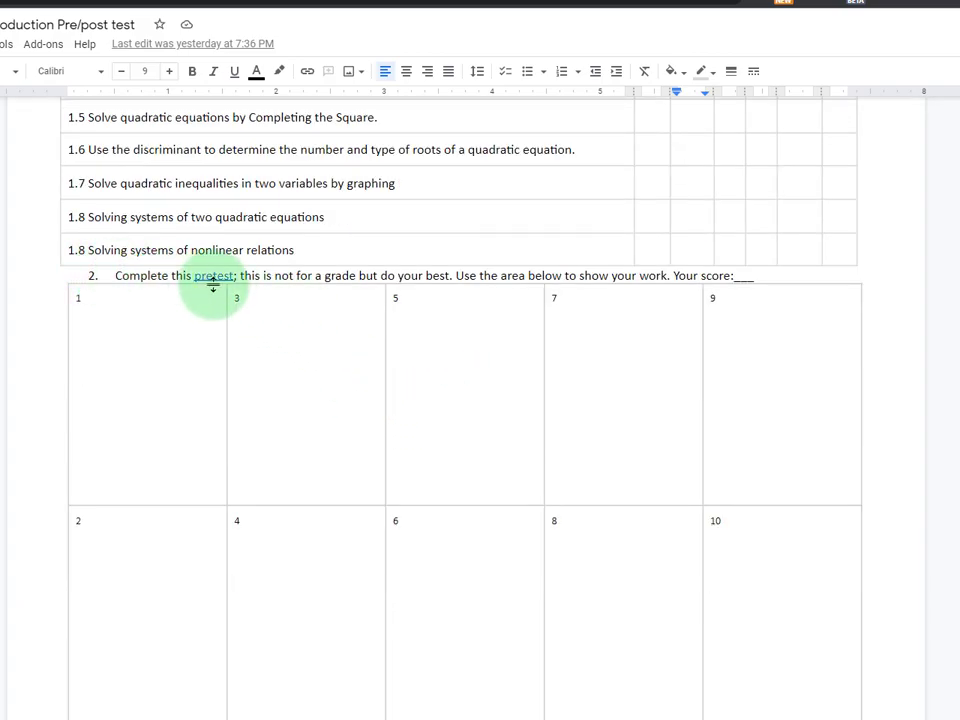
{"action": "mouse_move", "coordinate": [352, 262]}
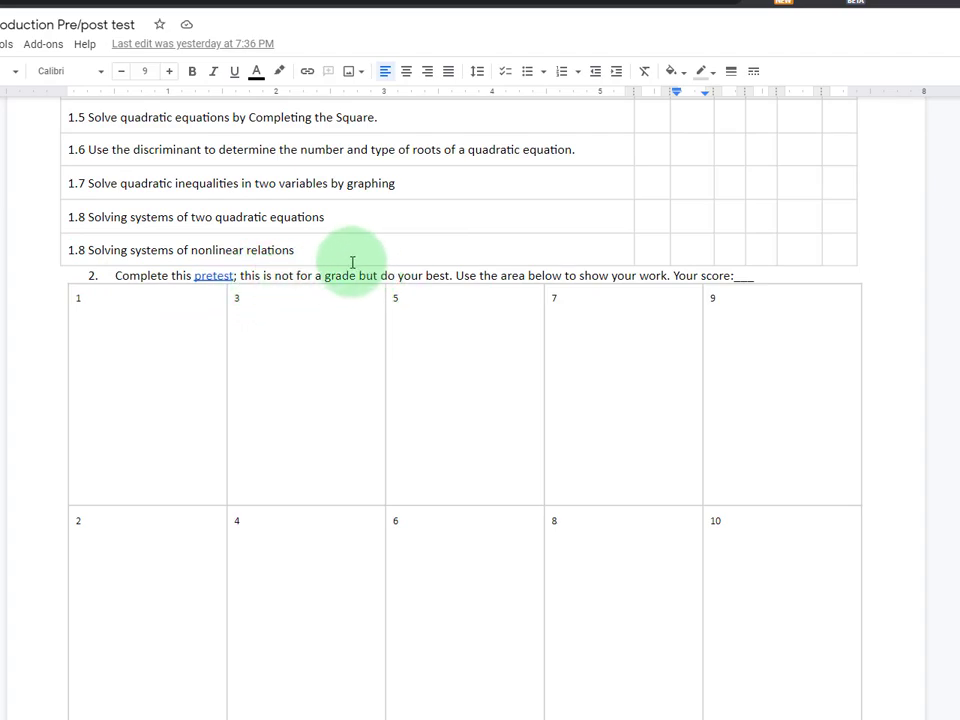
{"action": "mouse_move", "coordinate": [715, 290]}
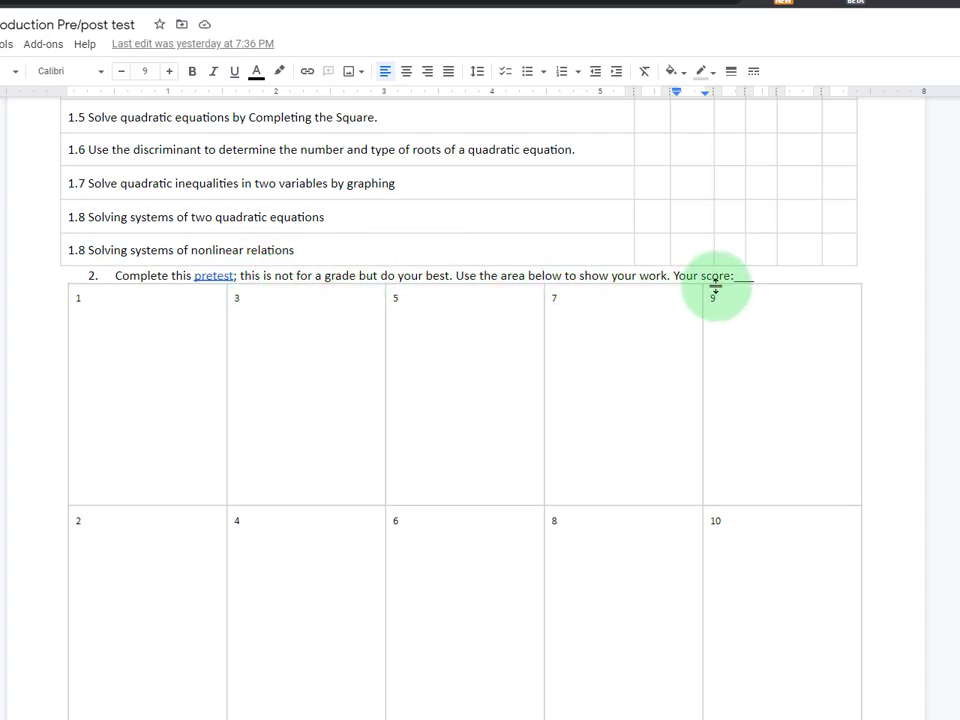
{"action": "left_click", "coordinate": [214, 275]}
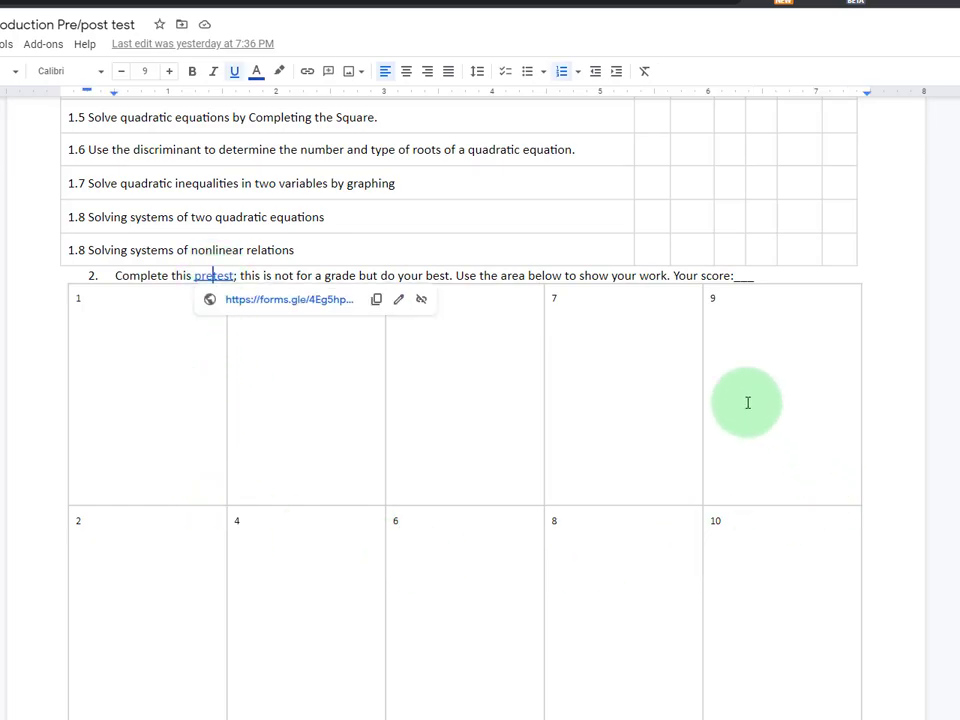
{"action": "mouse_move", "coordinate": [305, 304]}
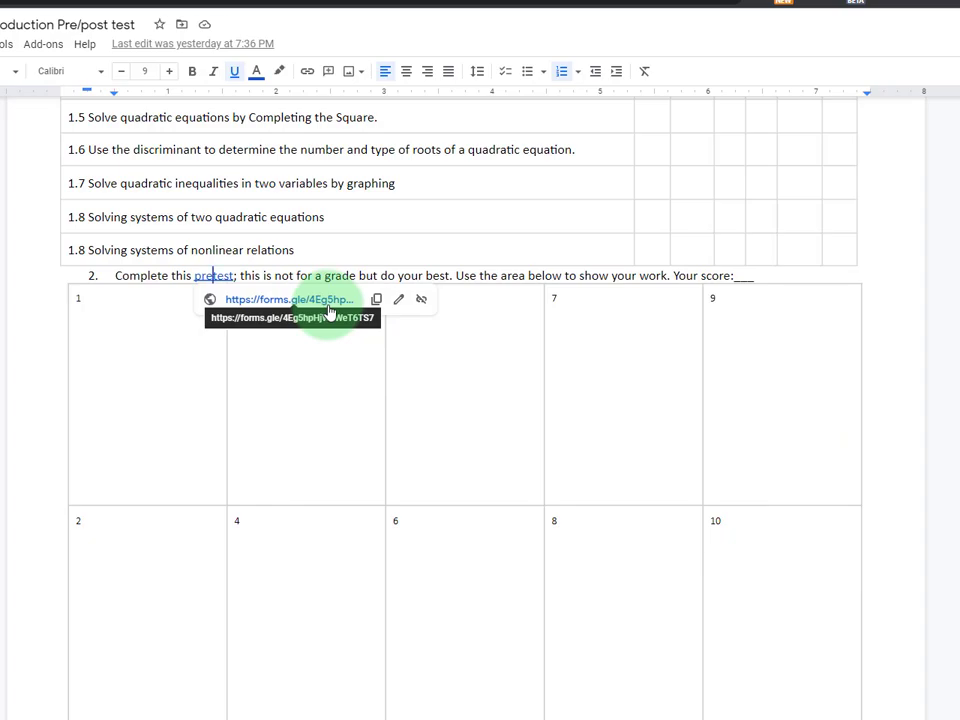
- Dismiss the introduction video preview and scroll to the post test's three-mistake reflection table
{"action": "scroll", "scroll_direction": "down", "scroll_amount": 3}
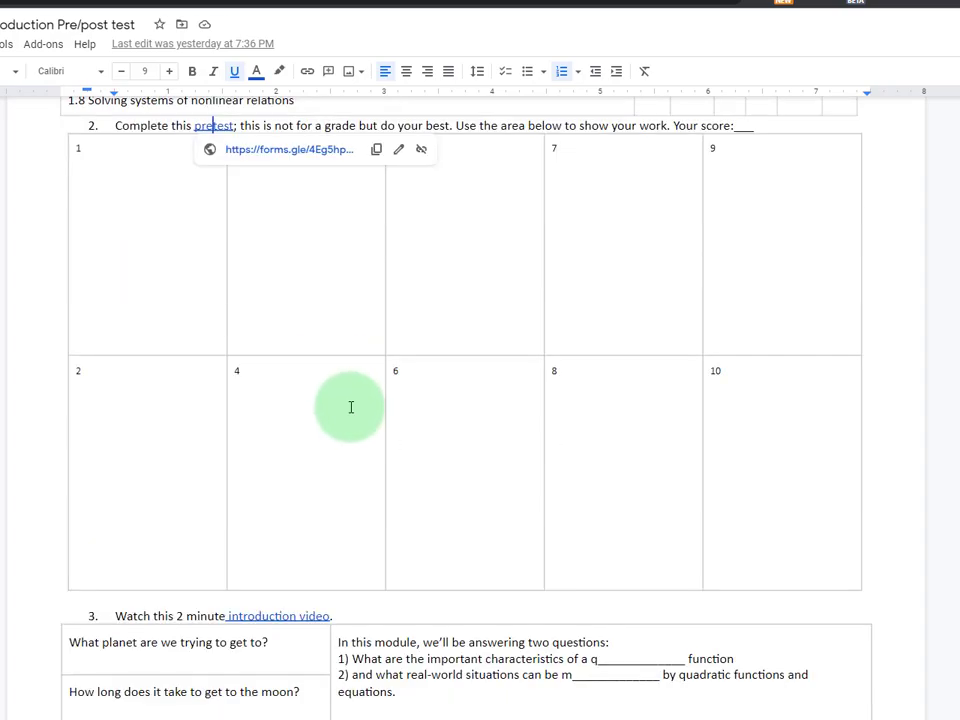
{"action": "scroll", "scroll_direction": "down", "scroll_amount": 3}
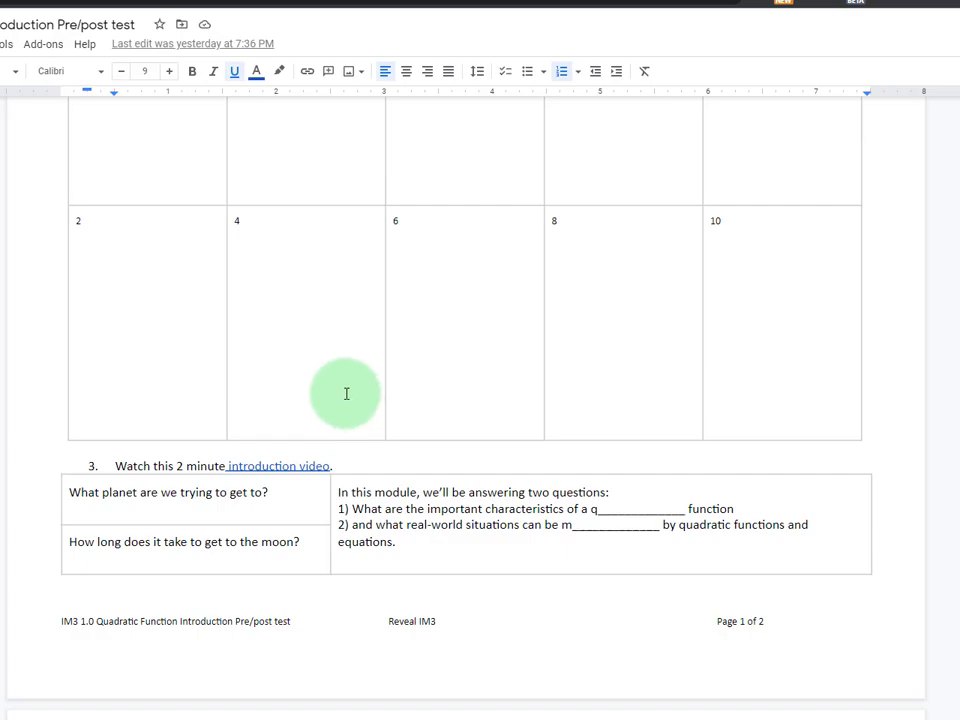
{"action": "mouse_move", "coordinate": [200, 475]}
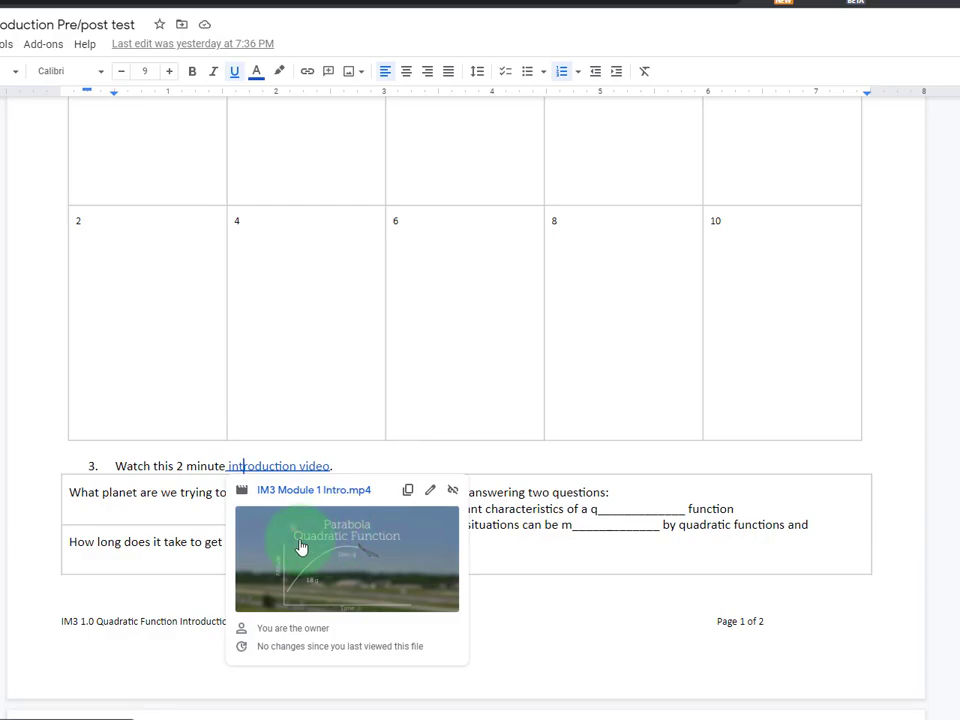
{"action": "left_click", "coordinate": [197, 509]}
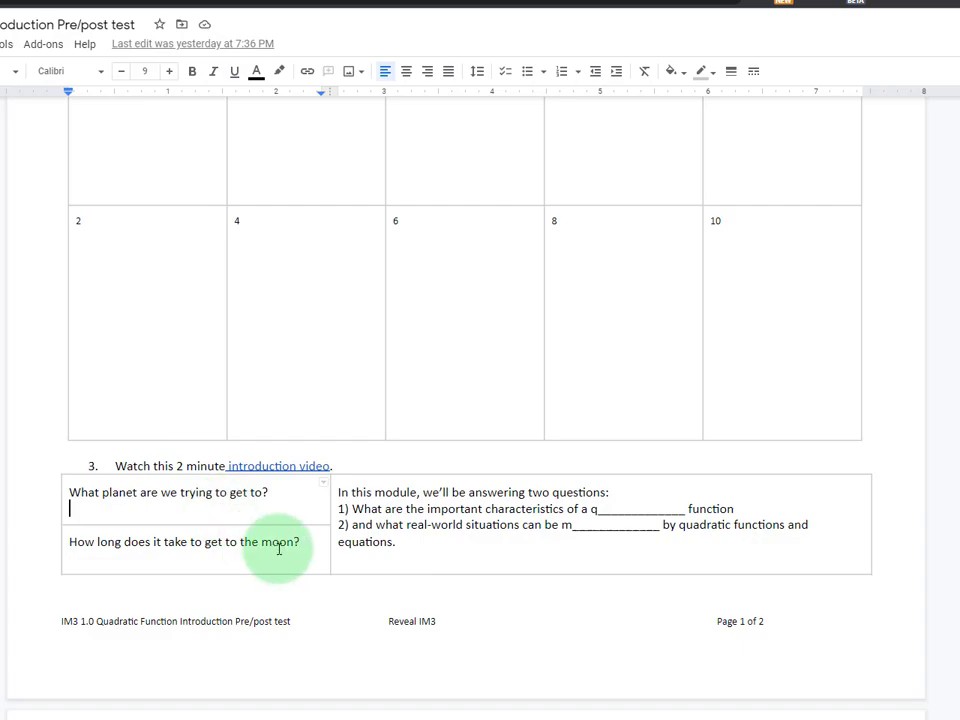
{"action": "scroll", "scroll_direction": "down", "scroll_amount": 3}
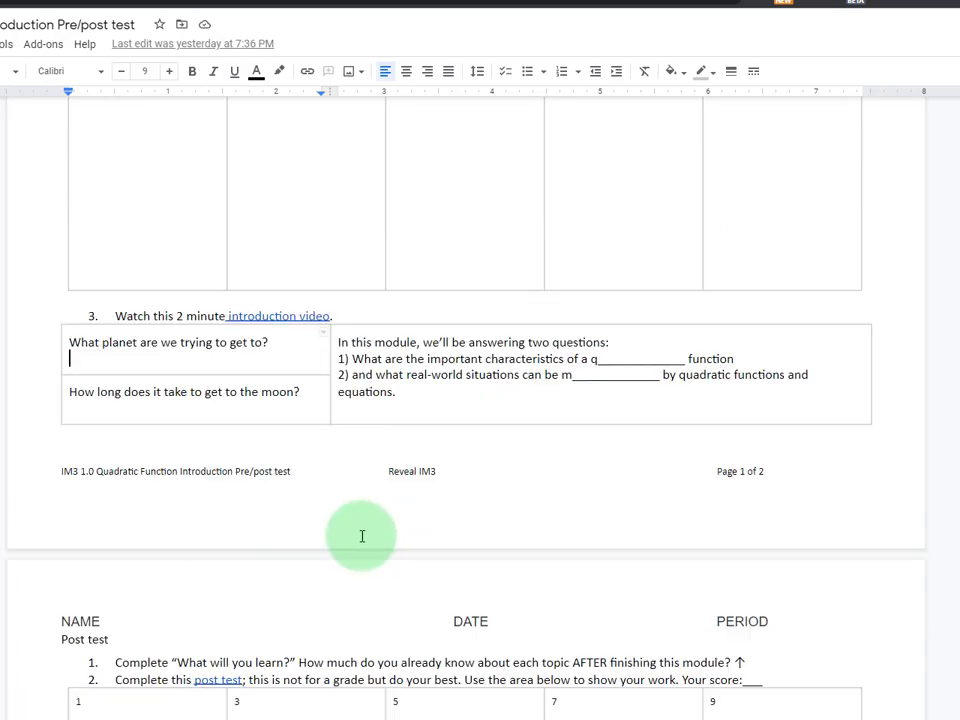
{"action": "mouse_move", "coordinate": [386, 433]}
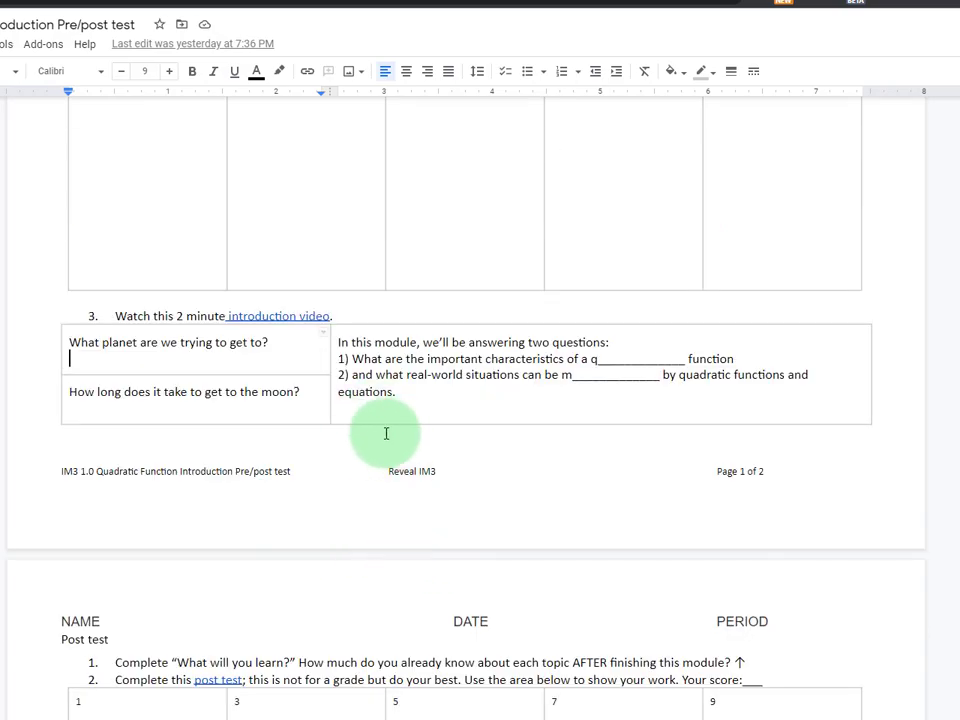
{"action": "scroll", "scroll_direction": "down", "scroll_amount": 3}
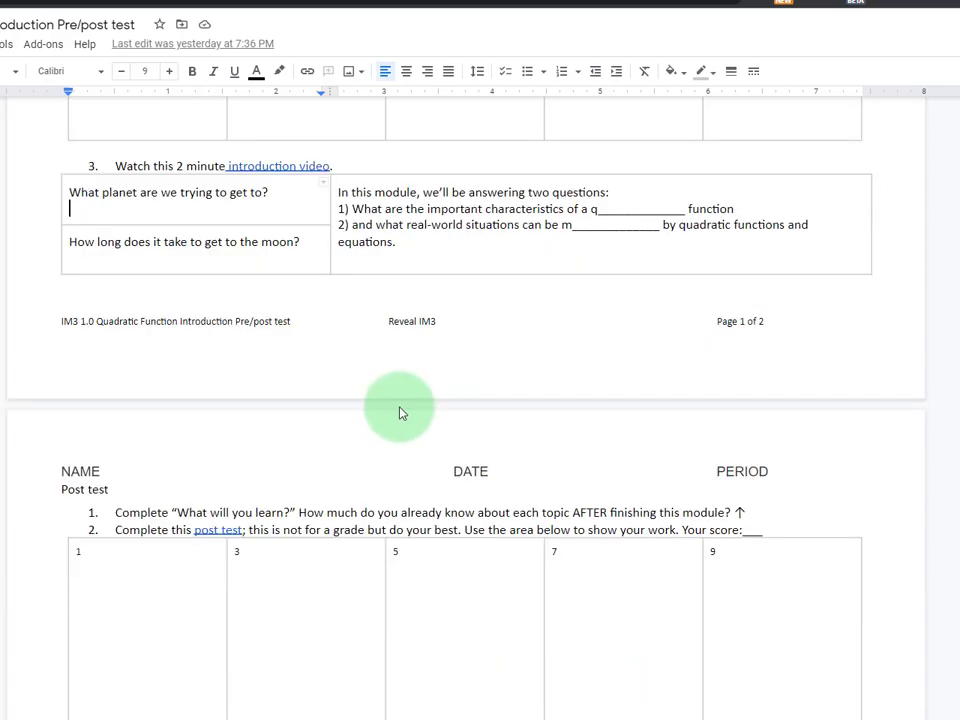
{"action": "scroll", "scroll_direction": "down", "scroll_amount": 3}
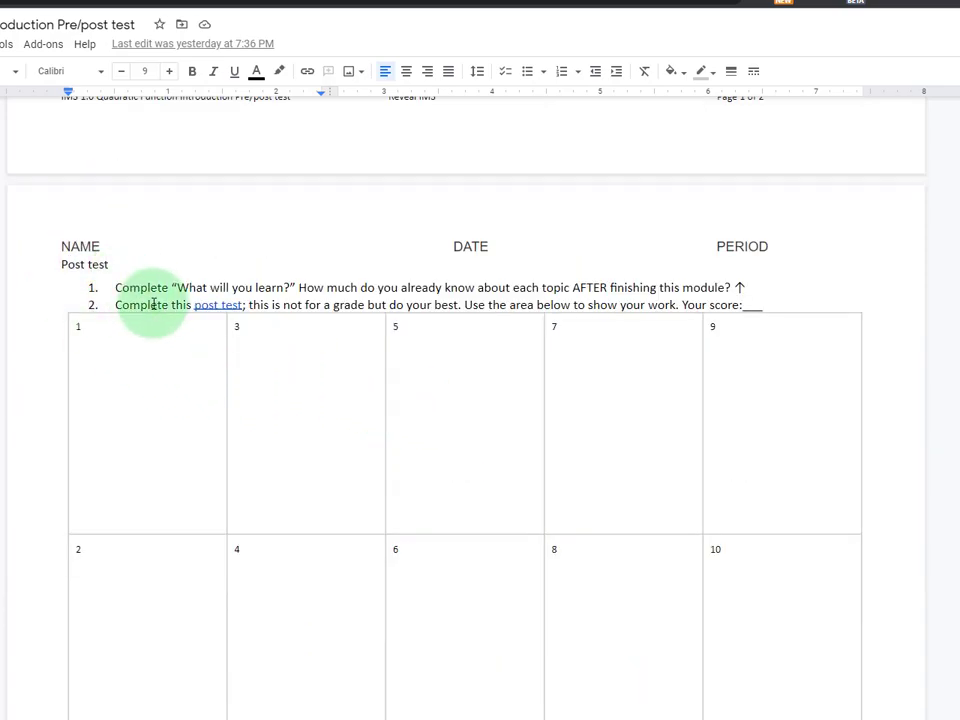
{"action": "scroll", "scroll_direction": "down", "scroll_amount": 3}
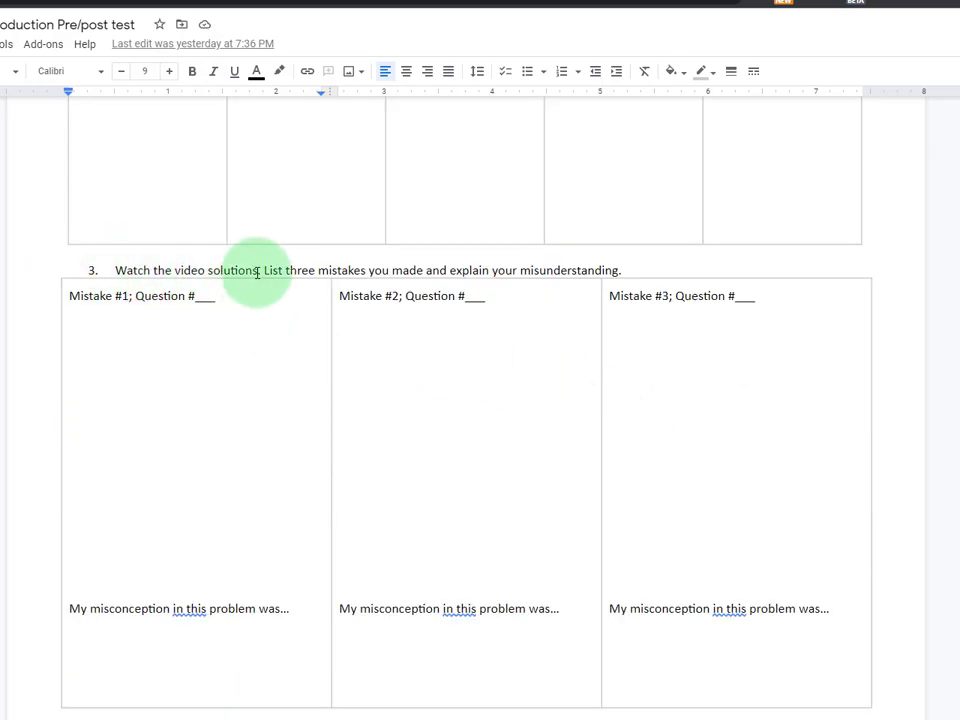
{"action": "mouse_move", "coordinate": [200, 280]}
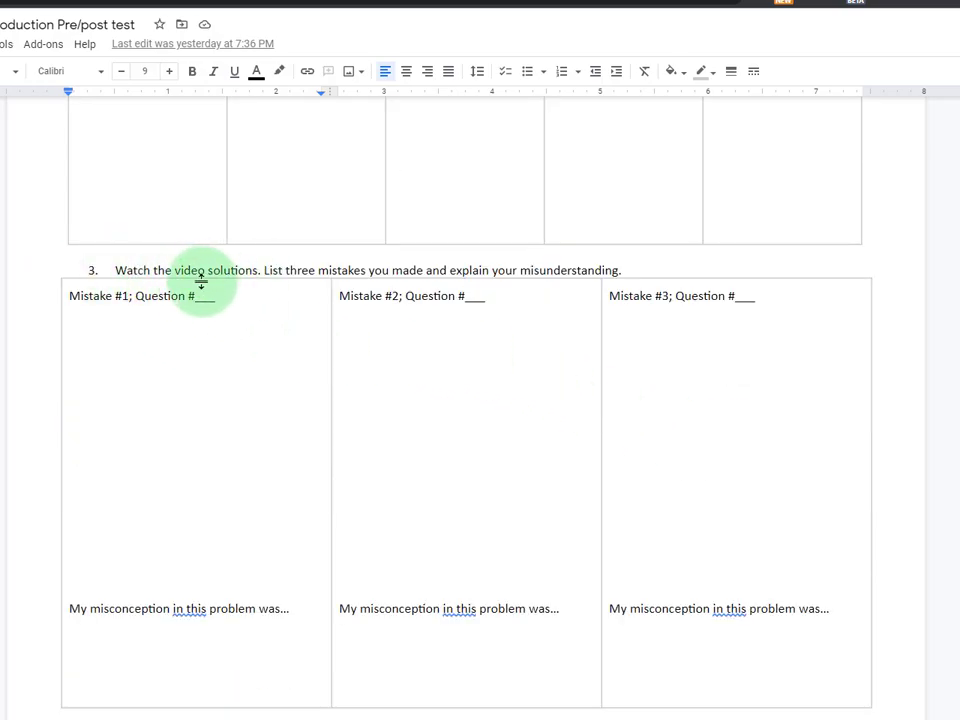
{"action": "mouse_move", "coordinate": [280, 256]}
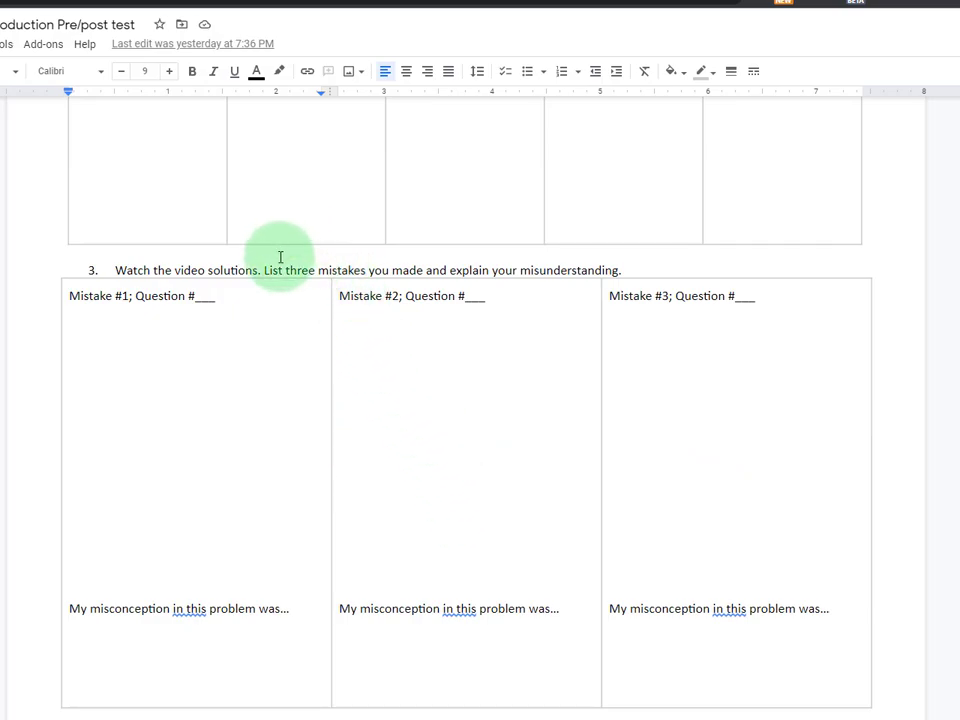
{"action": "mouse_move", "coordinate": [475, 326]}
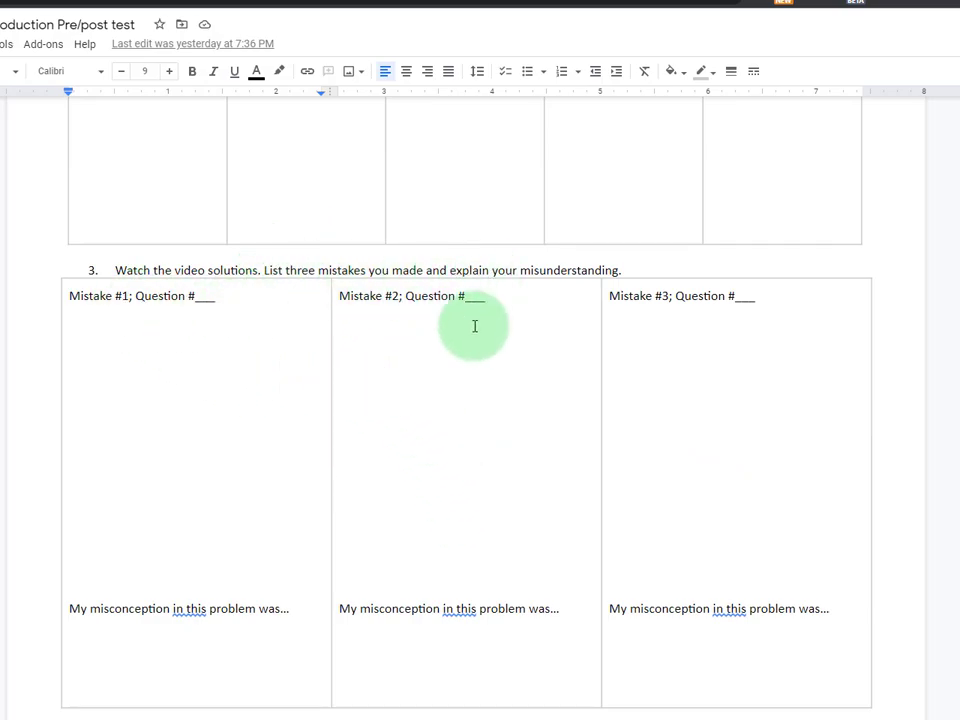
{"action": "mouse_move", "coordinate": [580, 690]}
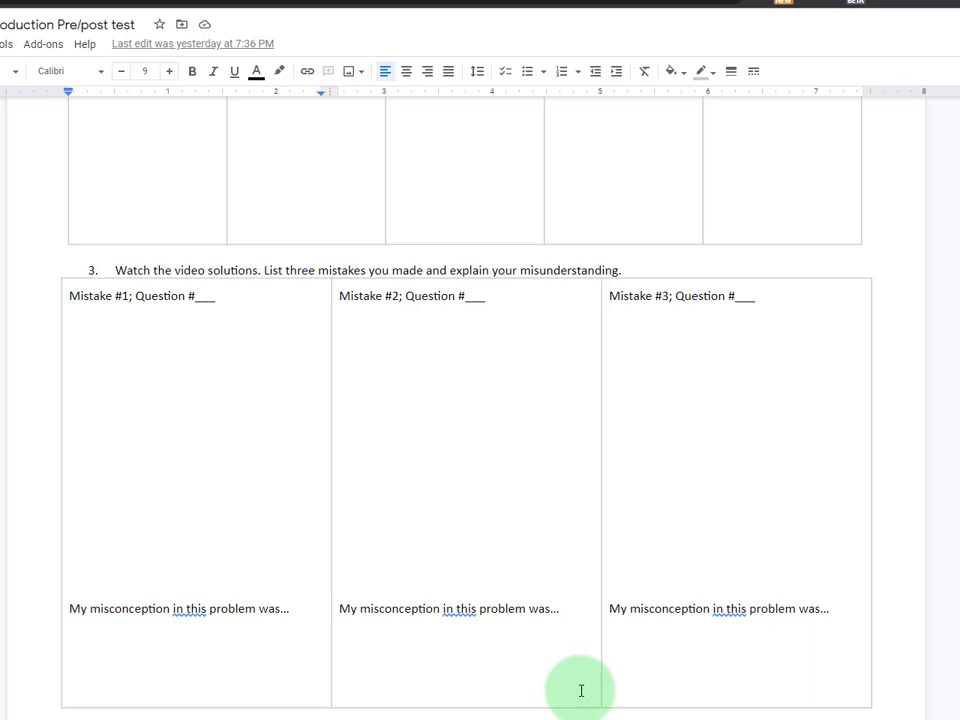
{"action": "scroll", "scroll_direction": "up", "scroll_amount": 3}
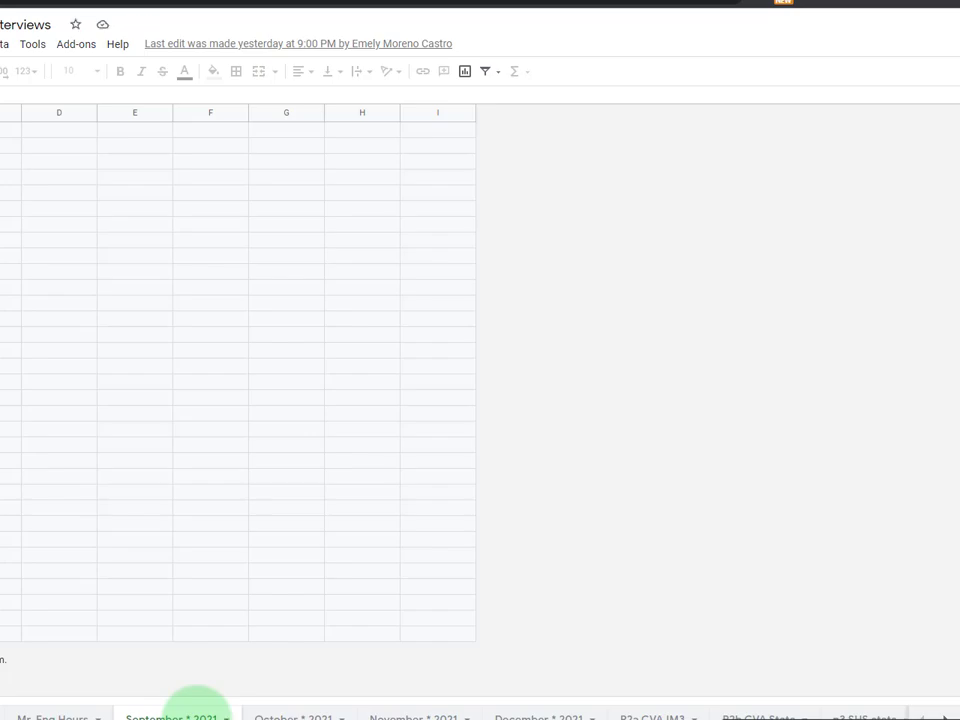
- Switch to the September 2021 sheet showing interview slots for September 27–30
{"action": "left_click", "coordinate": [170, 716]}
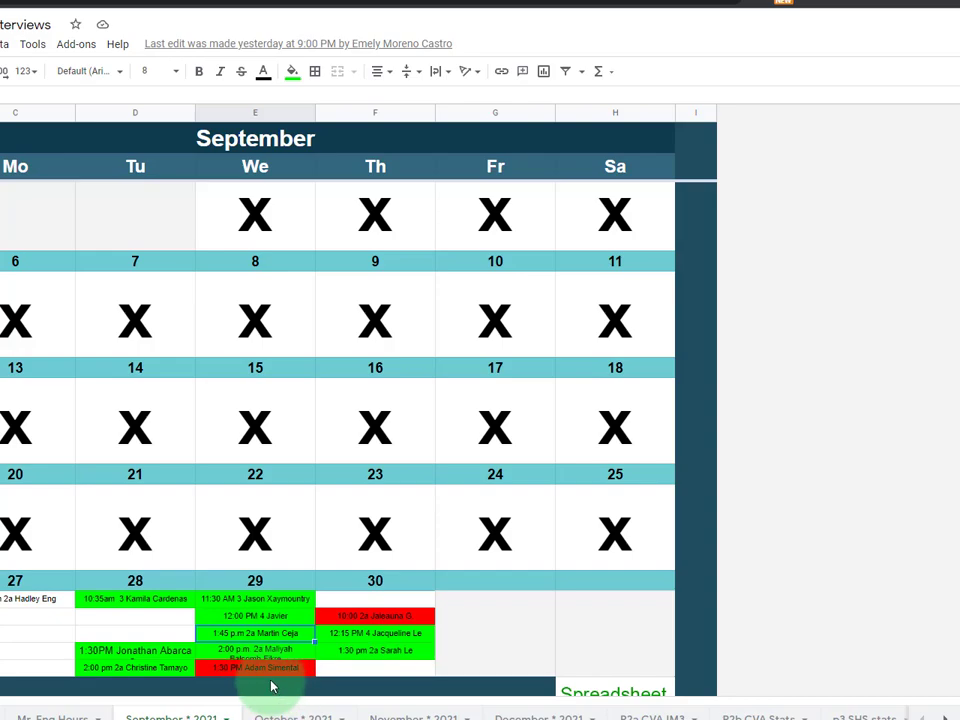
{"action": "mouse_move", "coordinate": [290, 677]}
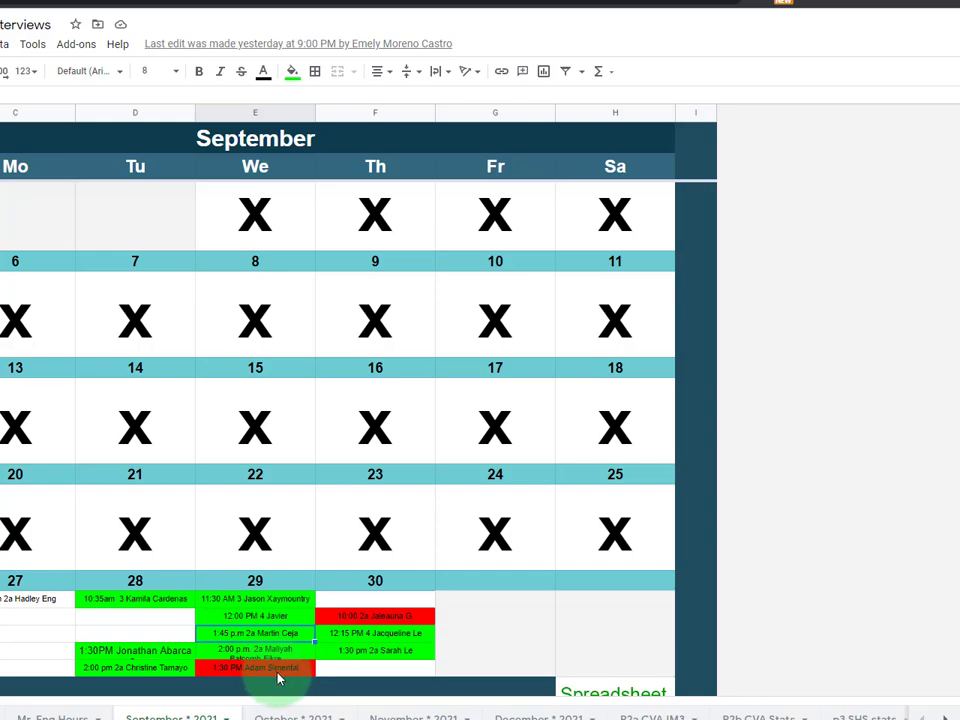
{"action": "mouse_move", "coordinate": [291, 681]}
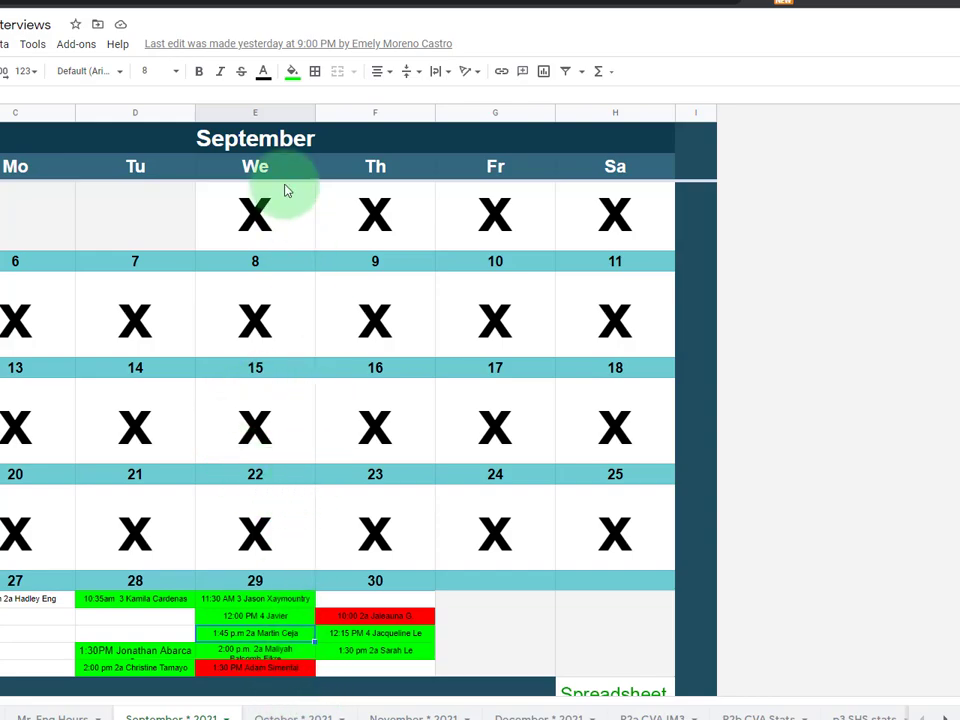
{"action": "mouse_move", "coordinate": [210, 293]}
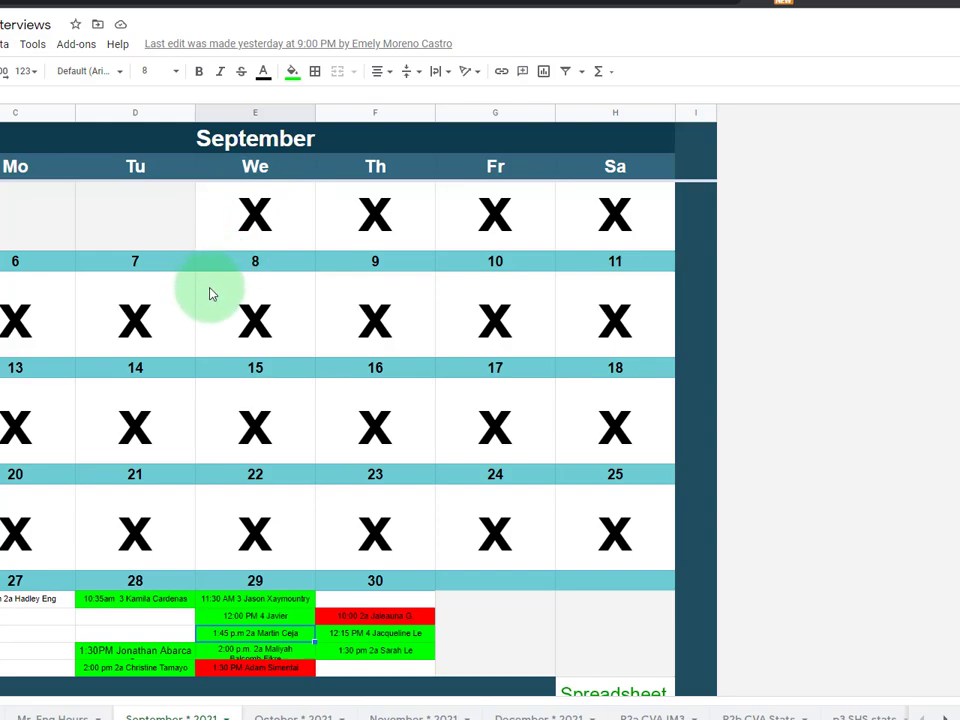
{"action": "mouse_move", "coordinate": [323, 193]}
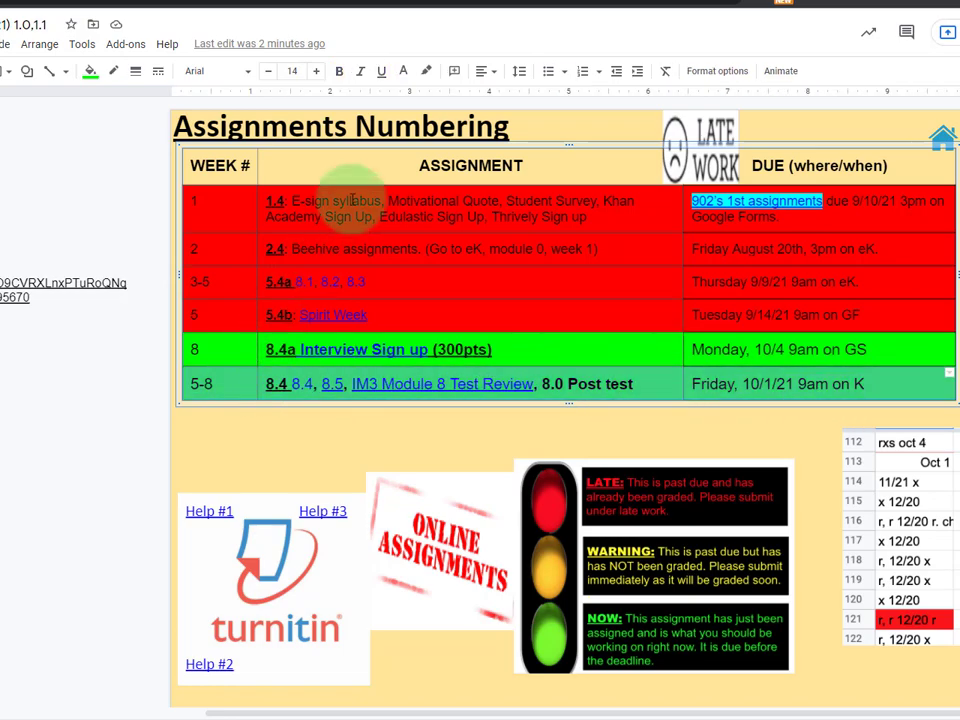
- Open the fill color palette for the assignment table row on Assignments Numbering
{"action": "left_click", "coordinate": [90, 71]}
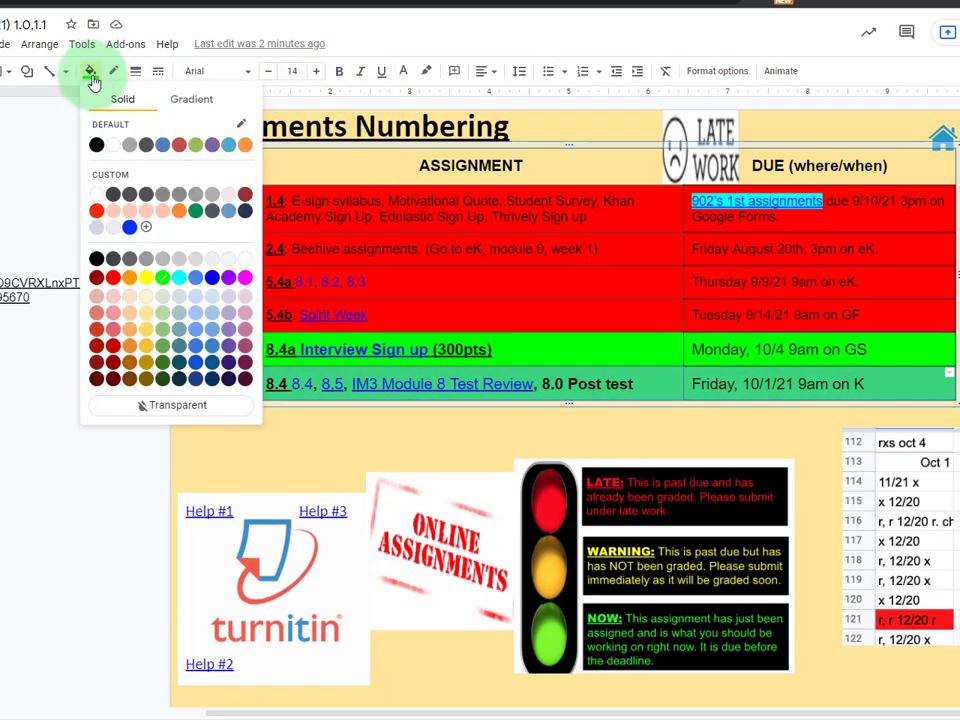